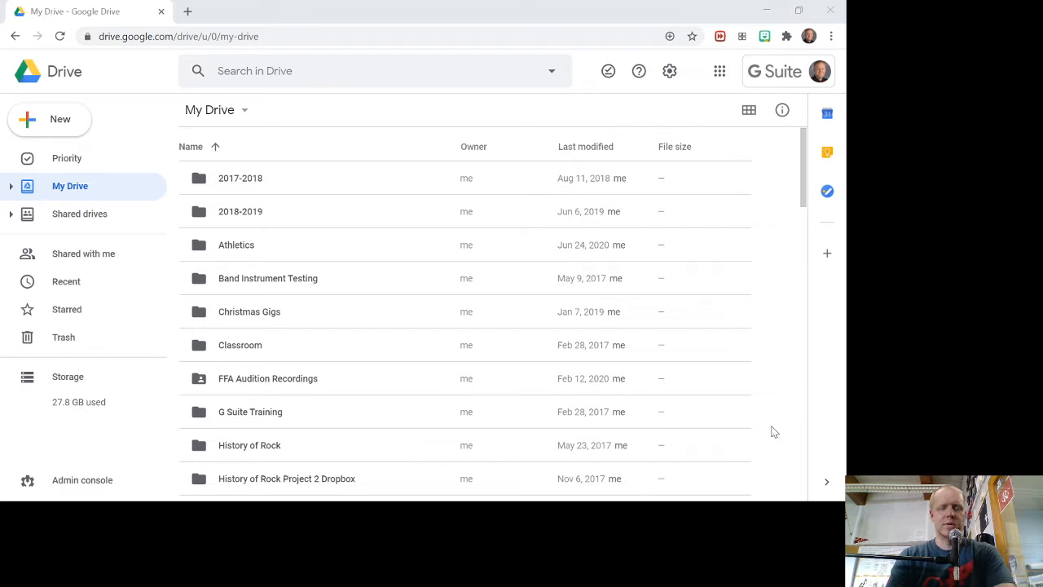
mouse_move(758, 342)
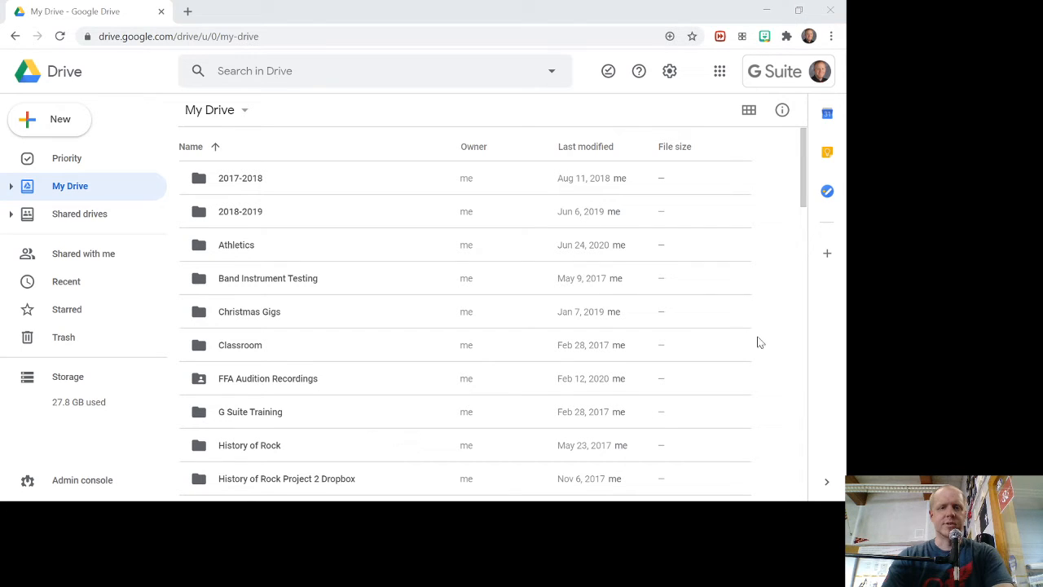
mouse_move(786, 209)
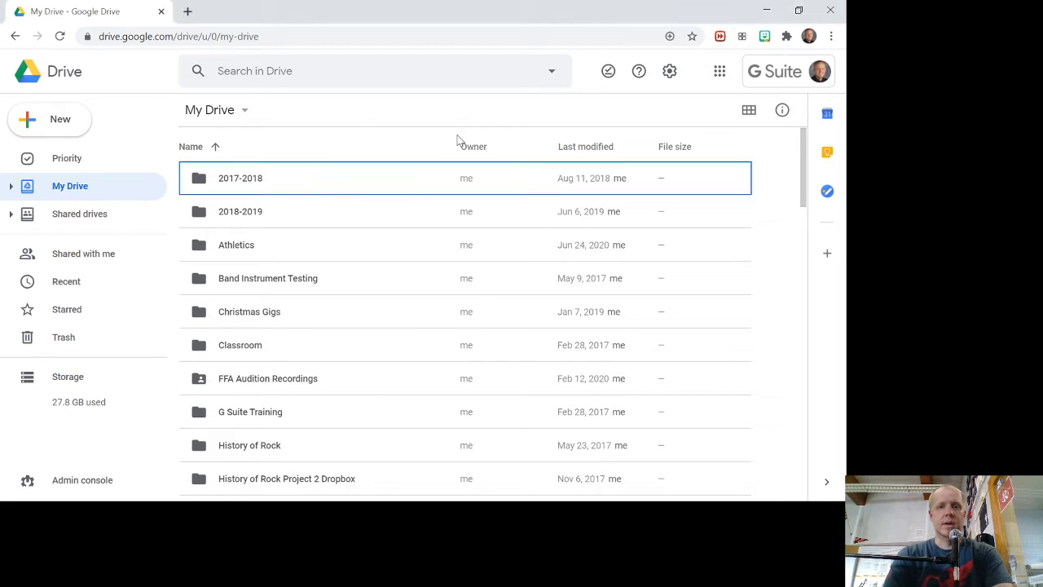
mouse_move(399, 111)
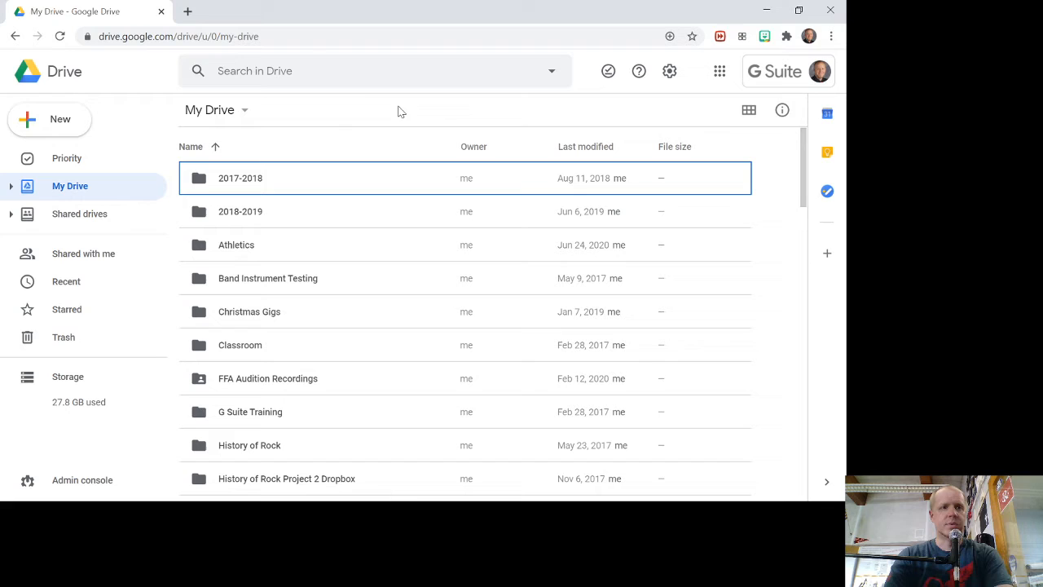
mouse_move(421, 108)
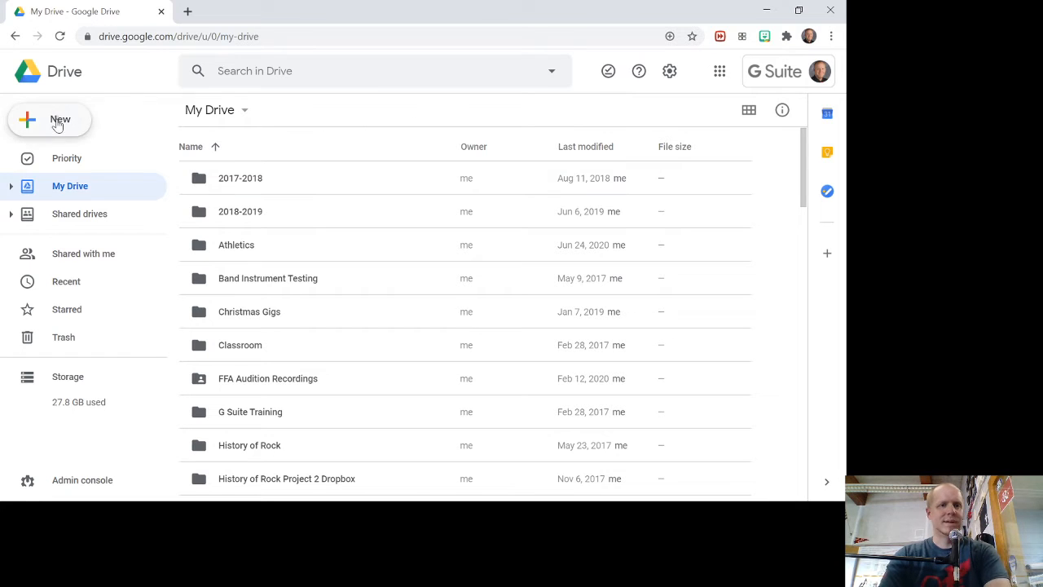
Step: Create a new blank Google Slides presentation from Drive's New menu
click(50, 120)
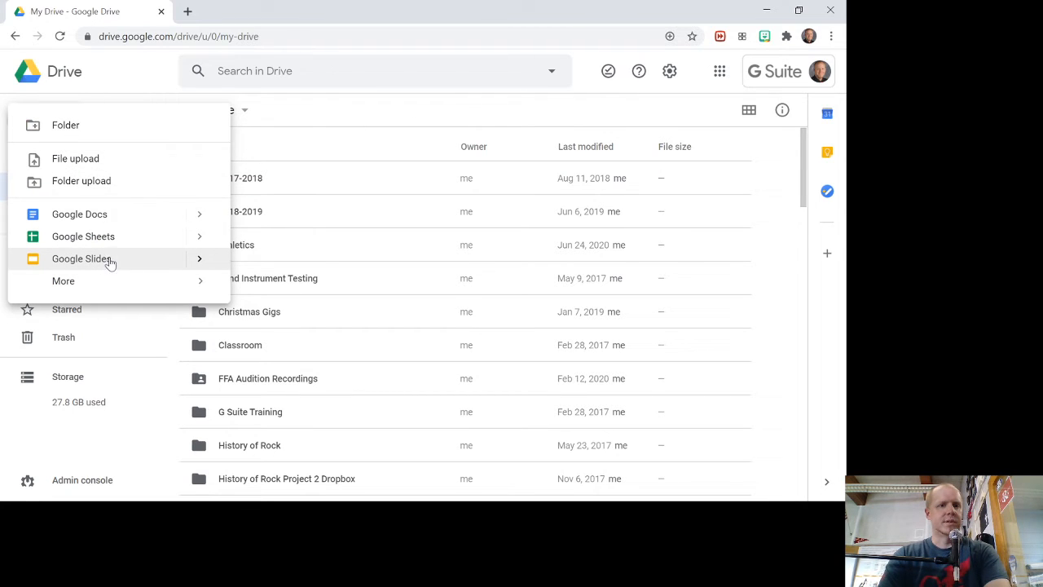
click(84, 258)
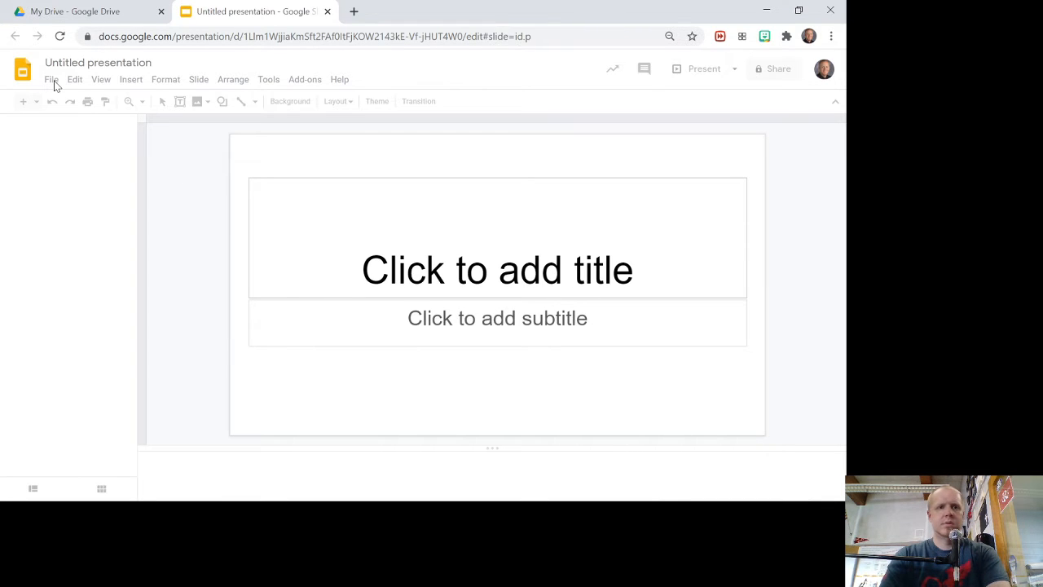
click(377, 101)
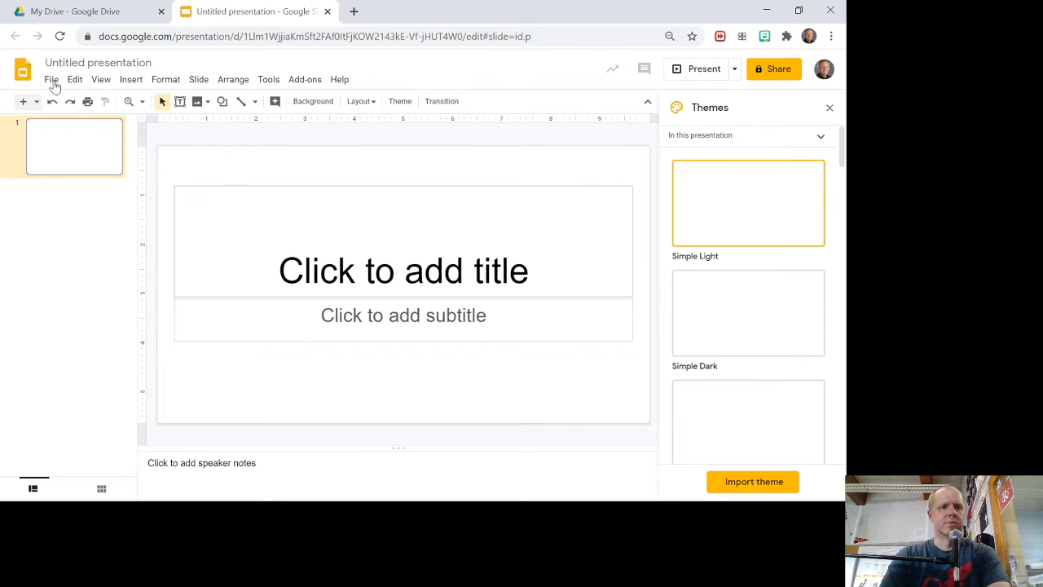
Step: Set a custom page size of 8.5 × 11 inches in Page setup and apply it
click(52, 78)
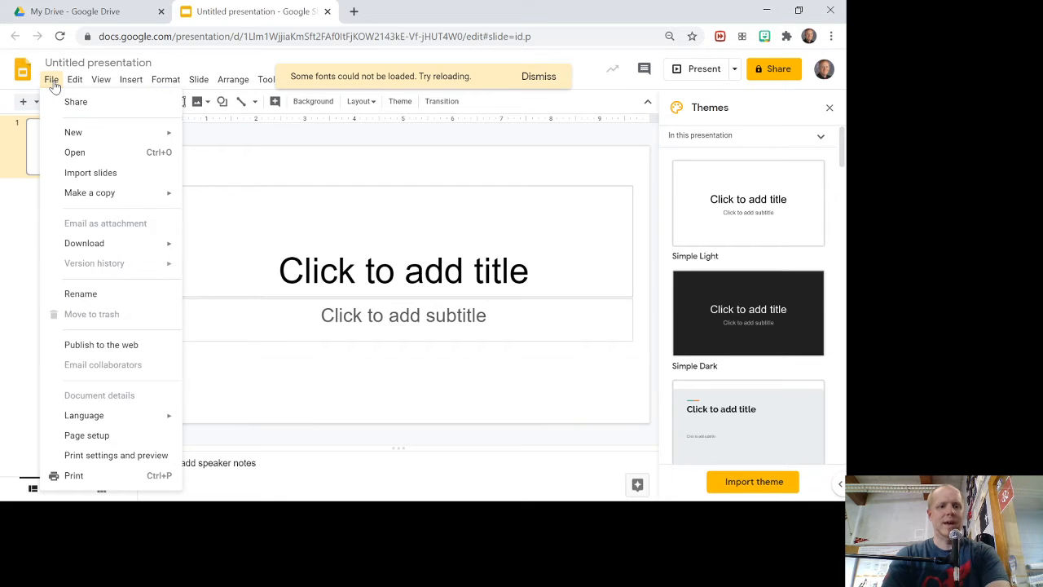
mouse_move(87, 434)
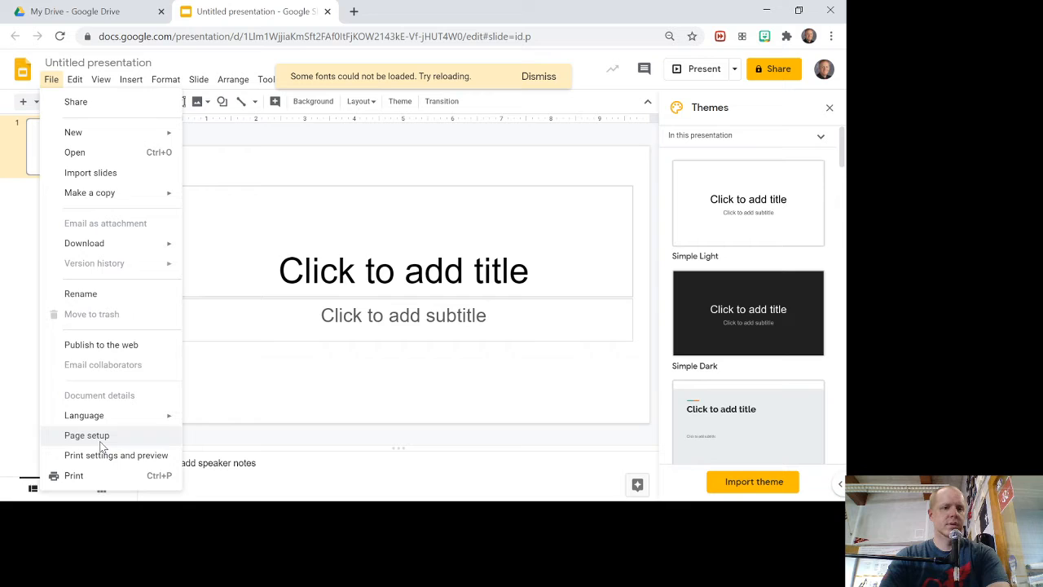
click(87, 434)
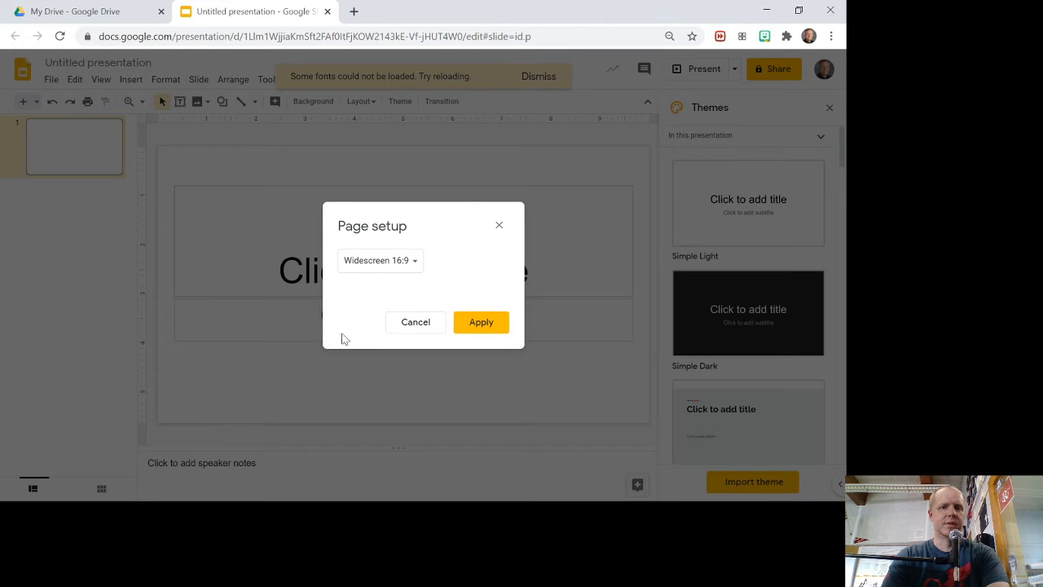
click(380, 260)
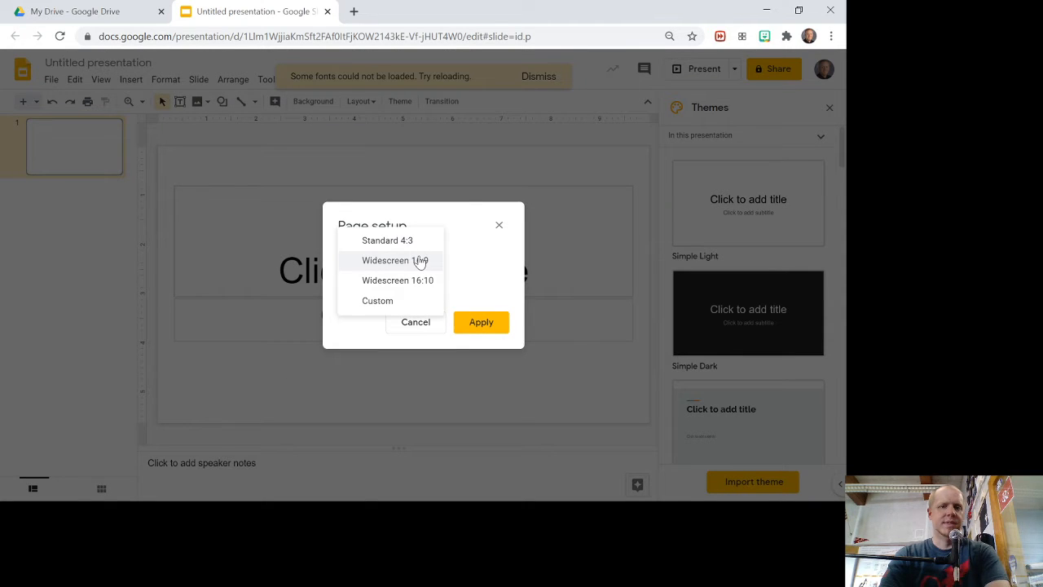
mouse_move(378, 300)
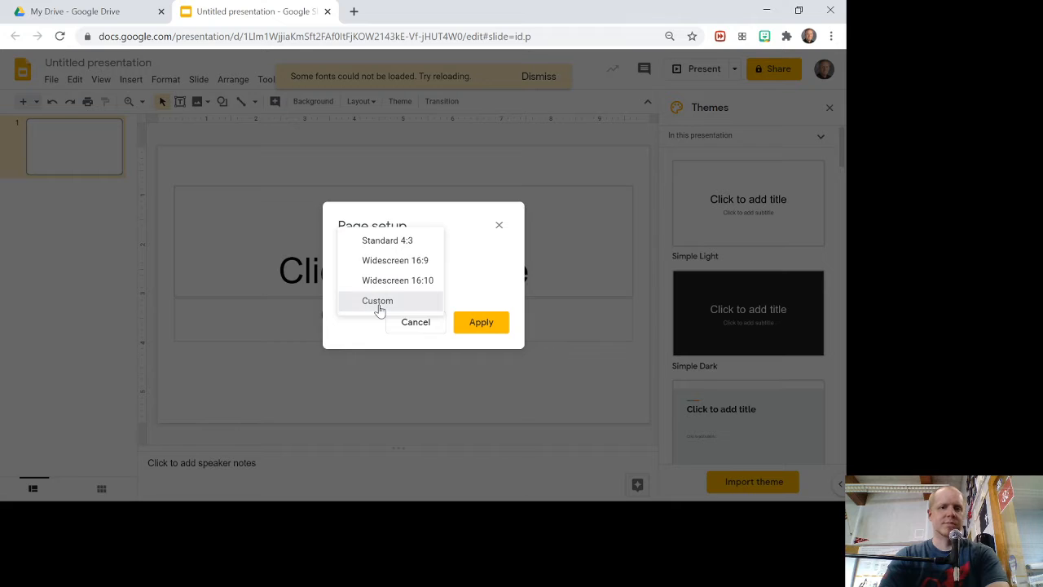
click(378, 300)
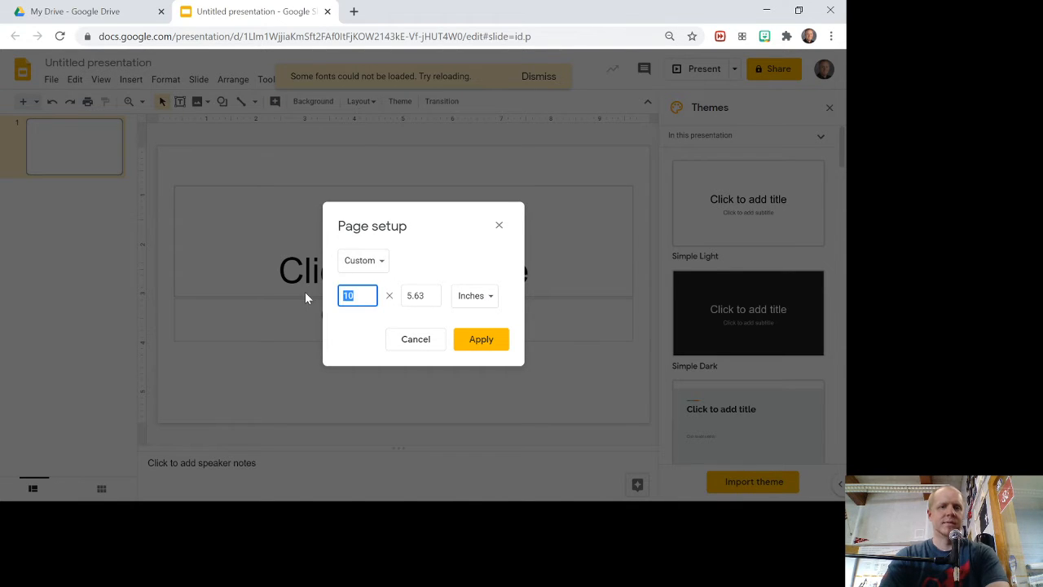
text(8.5)
click(421, 295)
text(11)
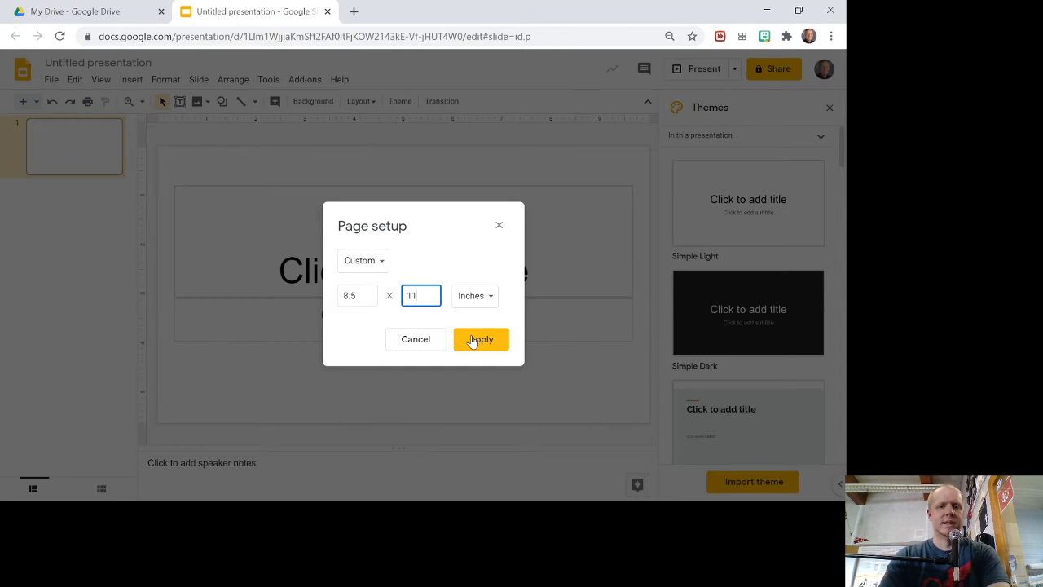
click(479, 339)
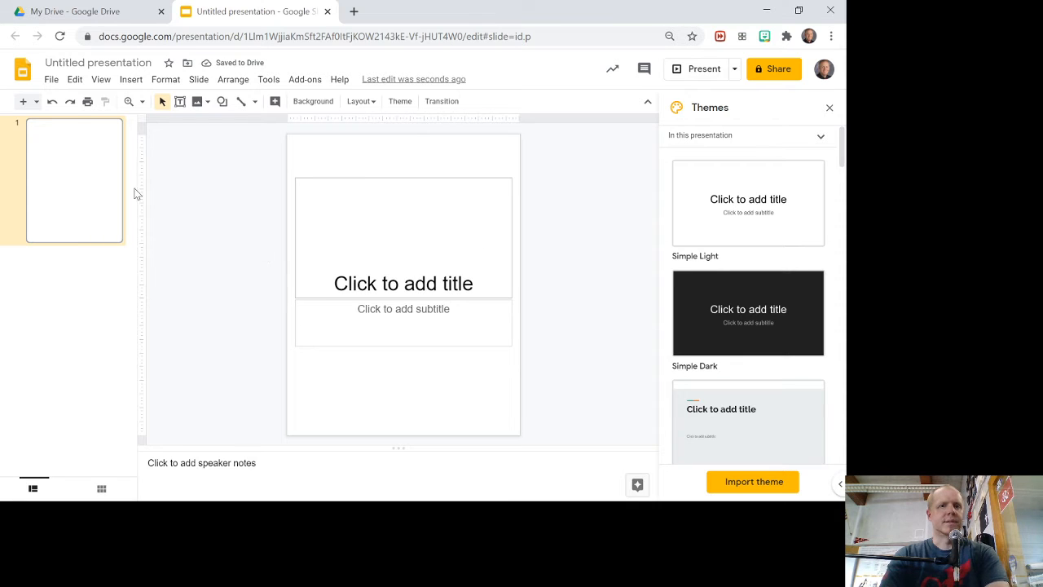
mouse_move(367, 172)
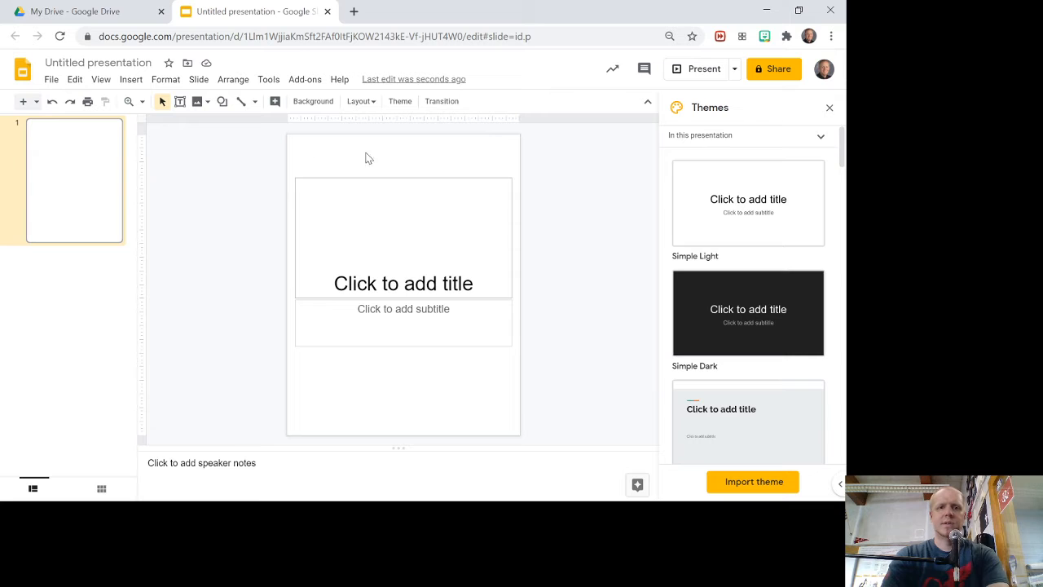
mouse_move(388, 161)
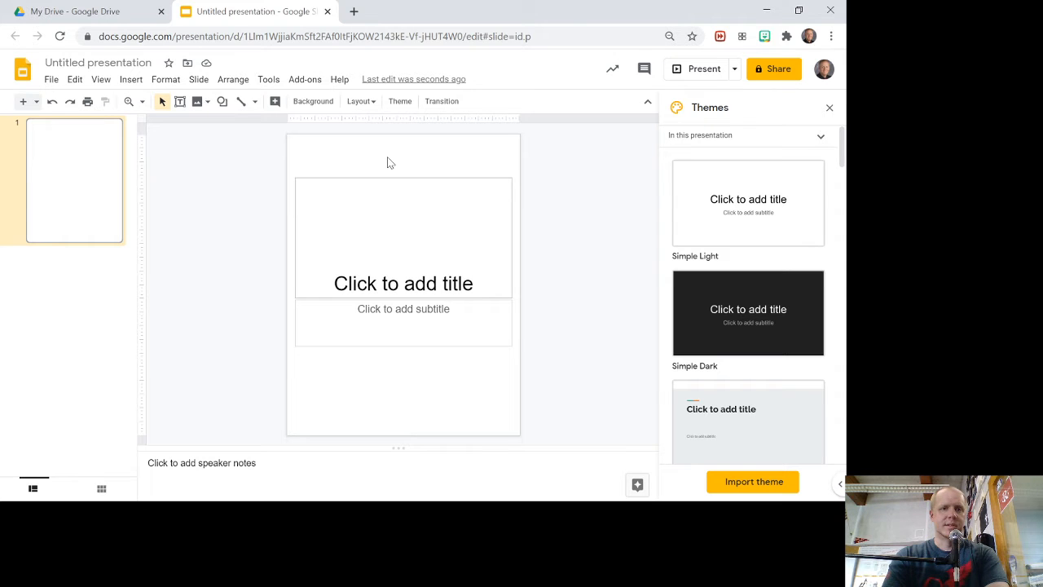
mouse_move(307, 160)
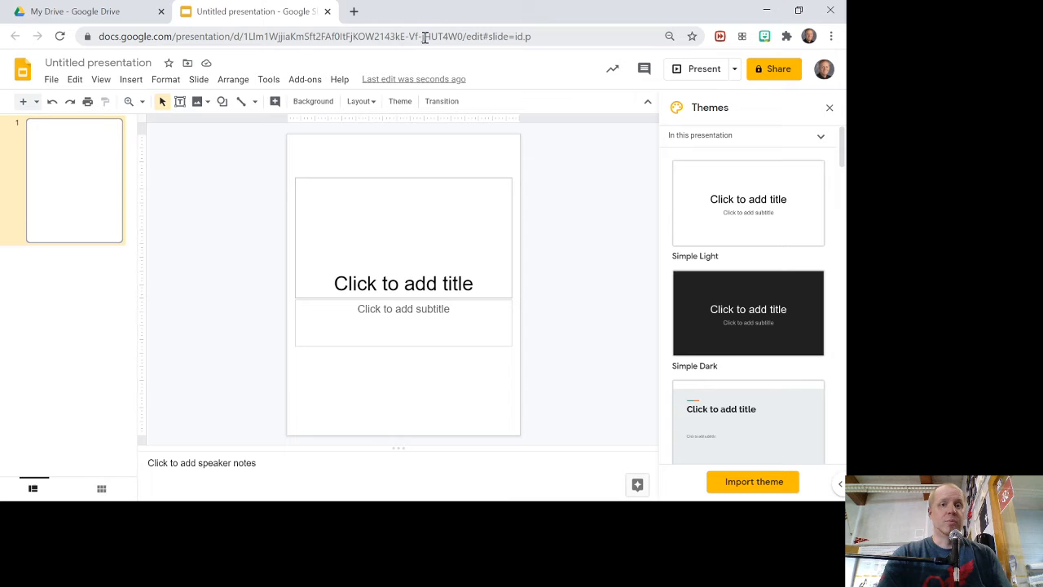
mouse_move(434, 20)
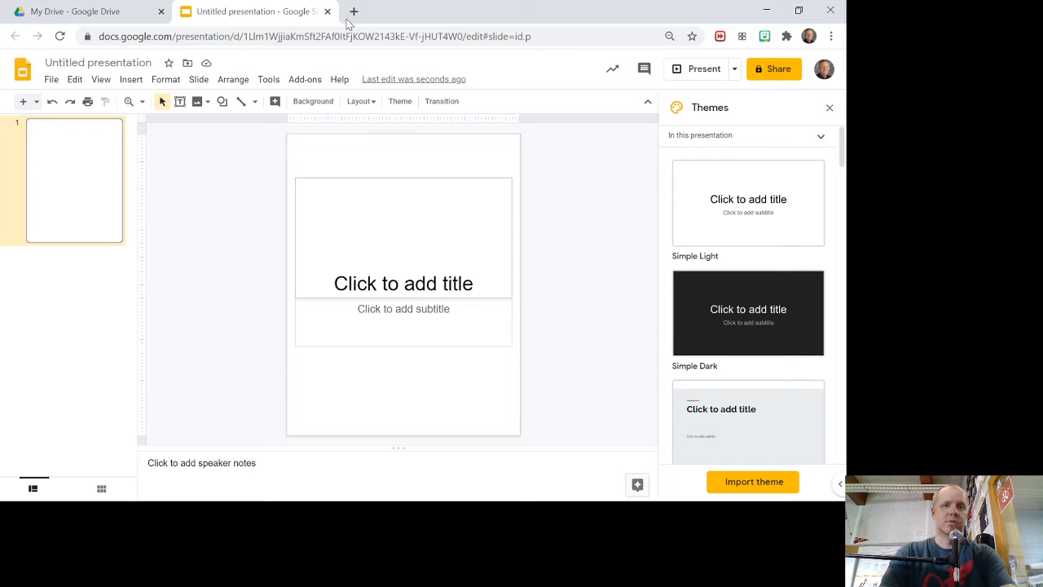
Step: Open a new browser tab for searching 'pdf to png' converters
click(352, 11)
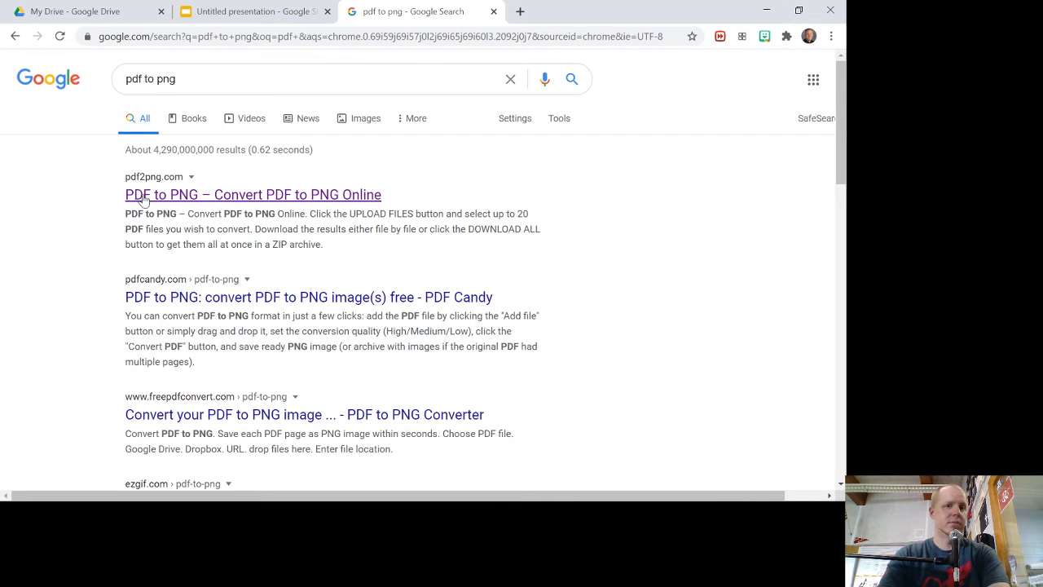
mouse_move(215, 202)
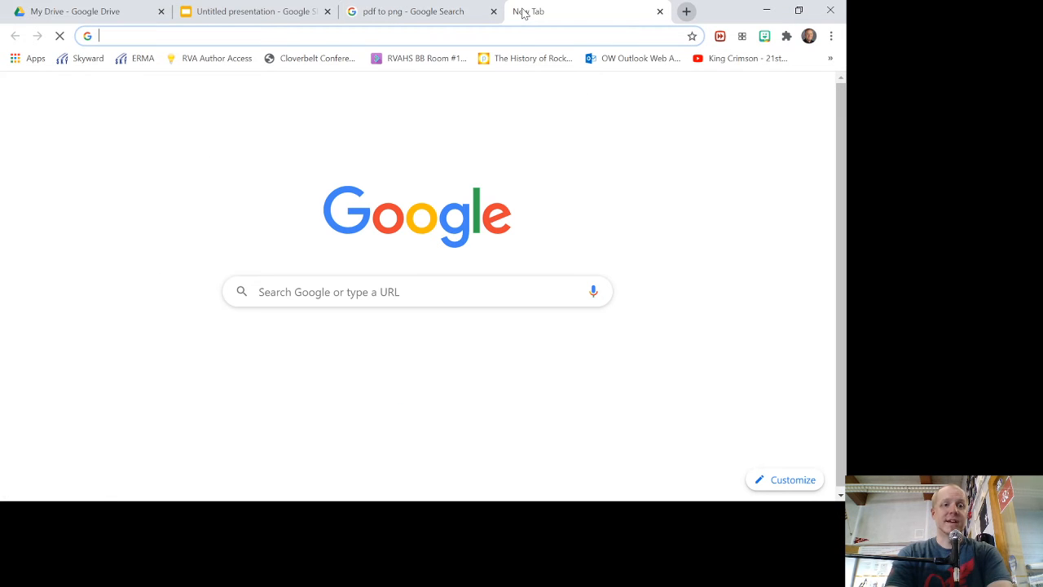
Step: Go to canva.com and show the Create a design list with the Worksheet size
text(canva.com)
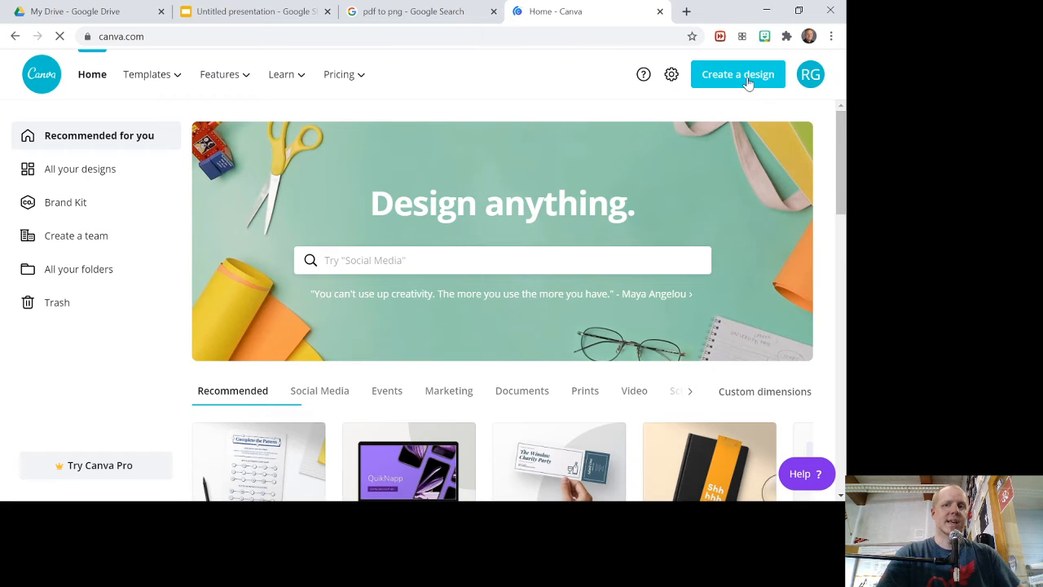
click(737, 75)
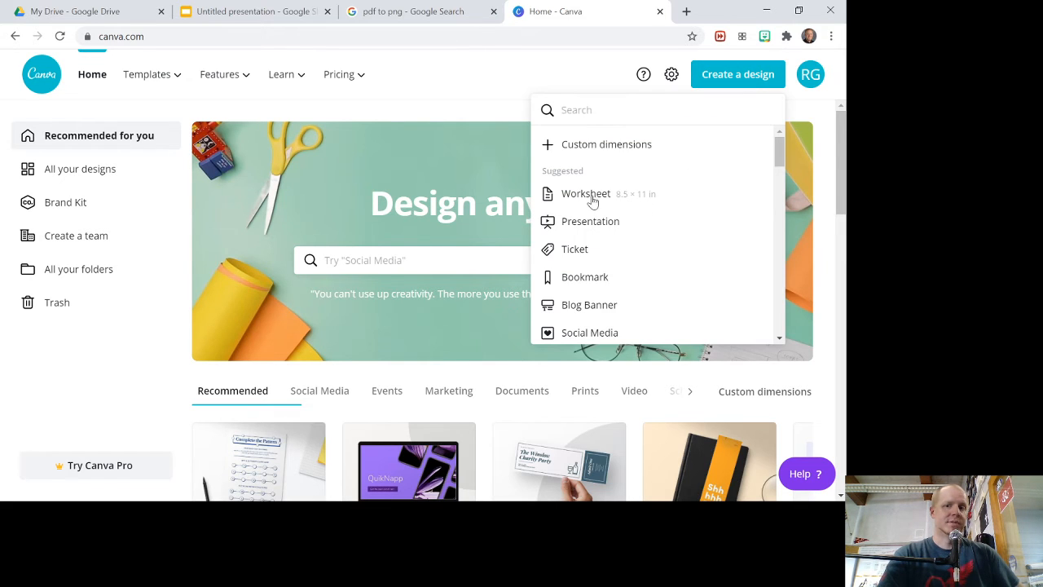
mouse_move(650, 199)
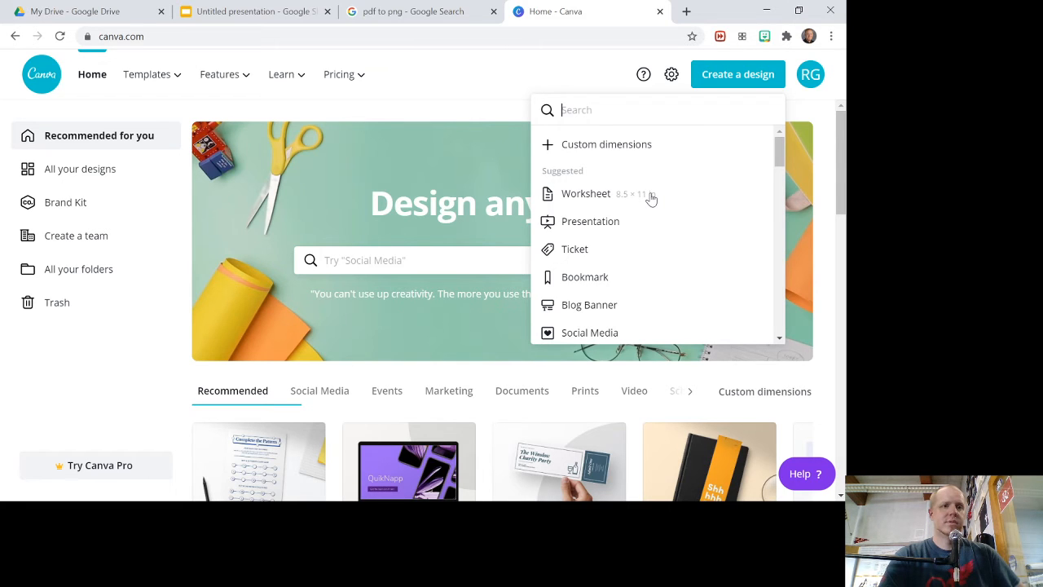
mouse_move(835, 81)
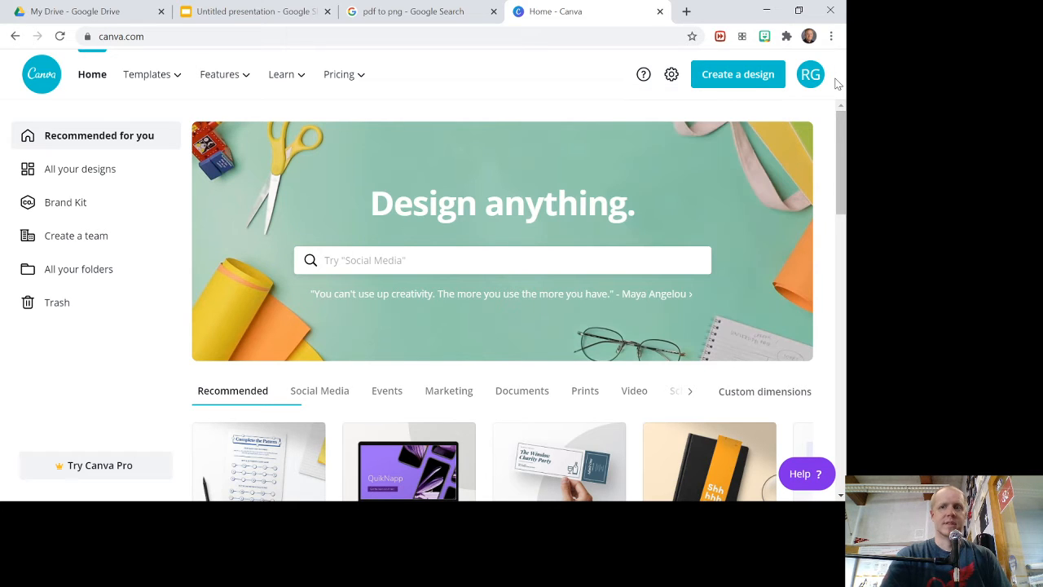
mouse_move(486, 72)
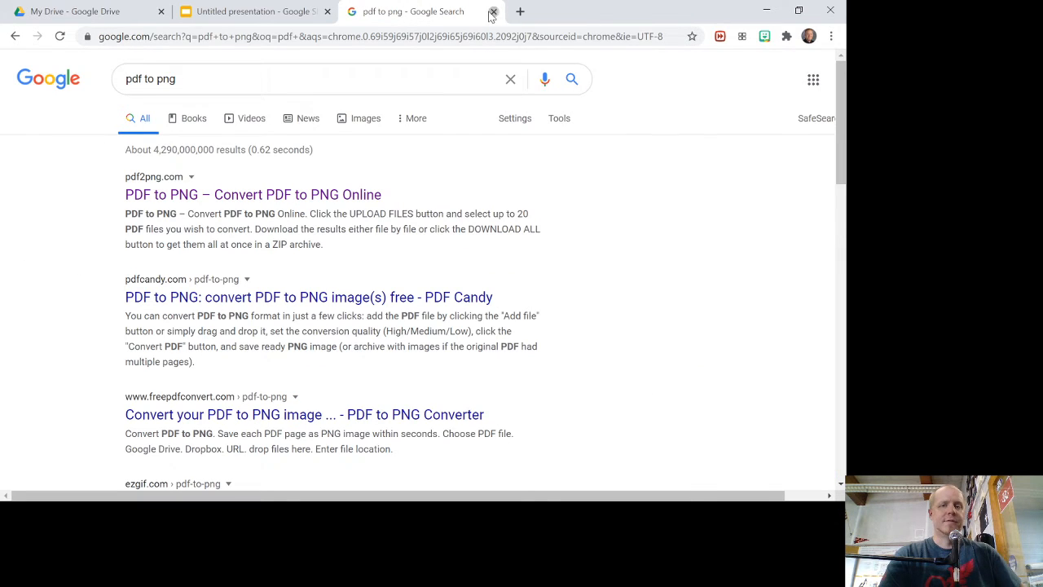
Step: Upload the Assignment #10 - Analysis A worksheet PNG as the slide background and confirm
click(493, 12)
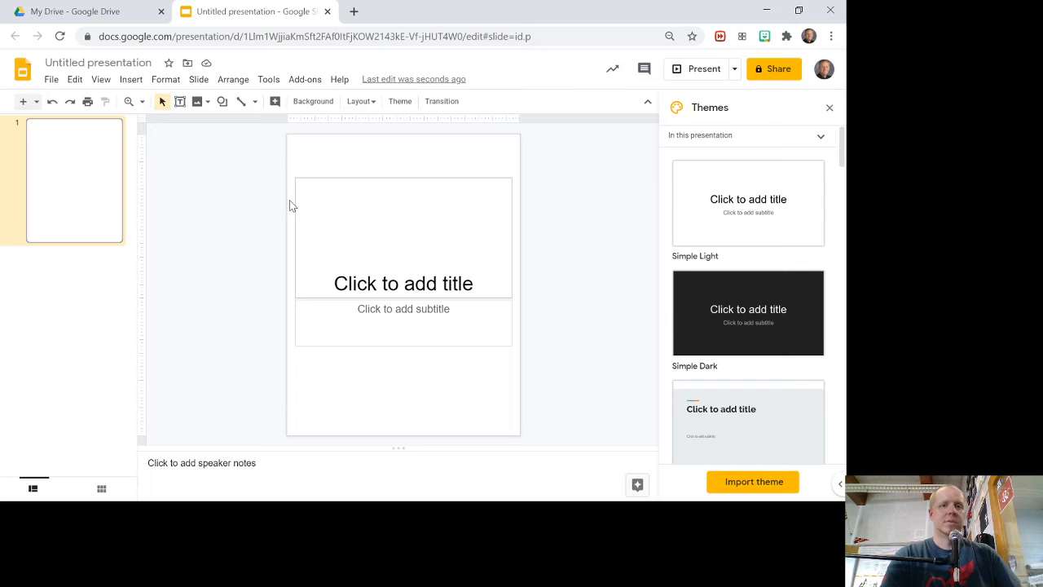
mouse_move(163, 169)
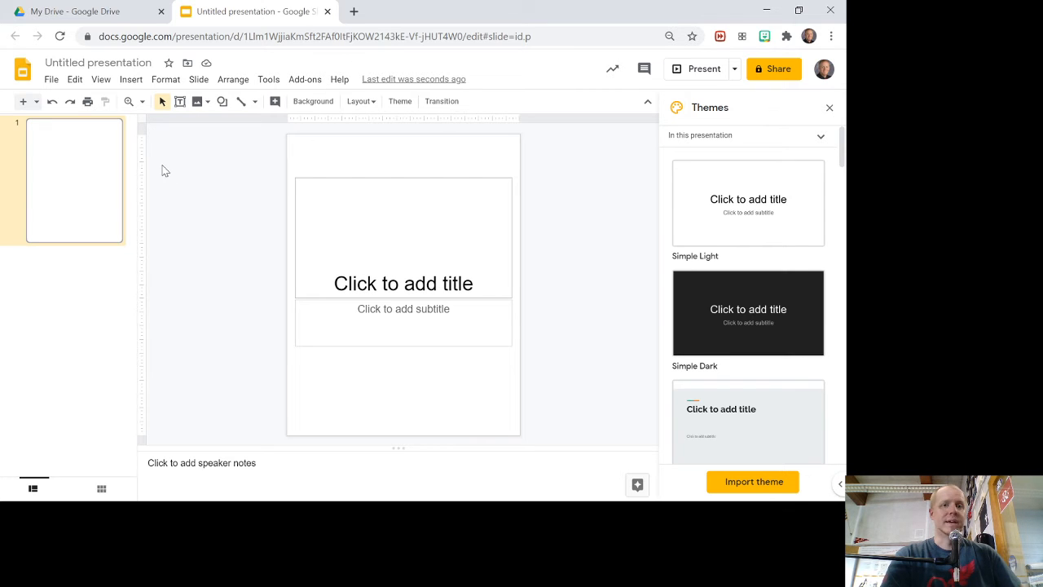
click(313, 101)
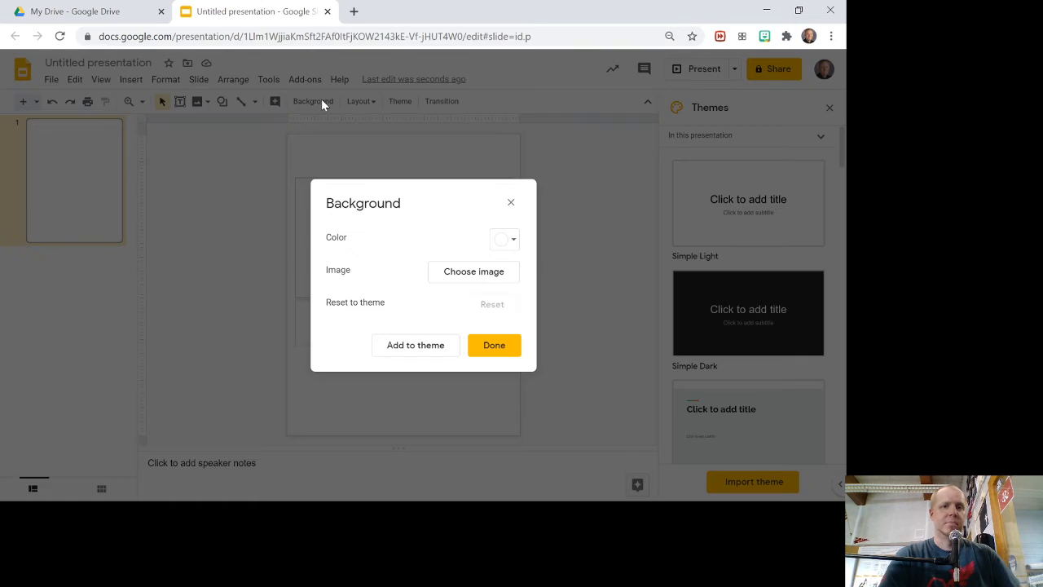
mouse_move(472, 271)
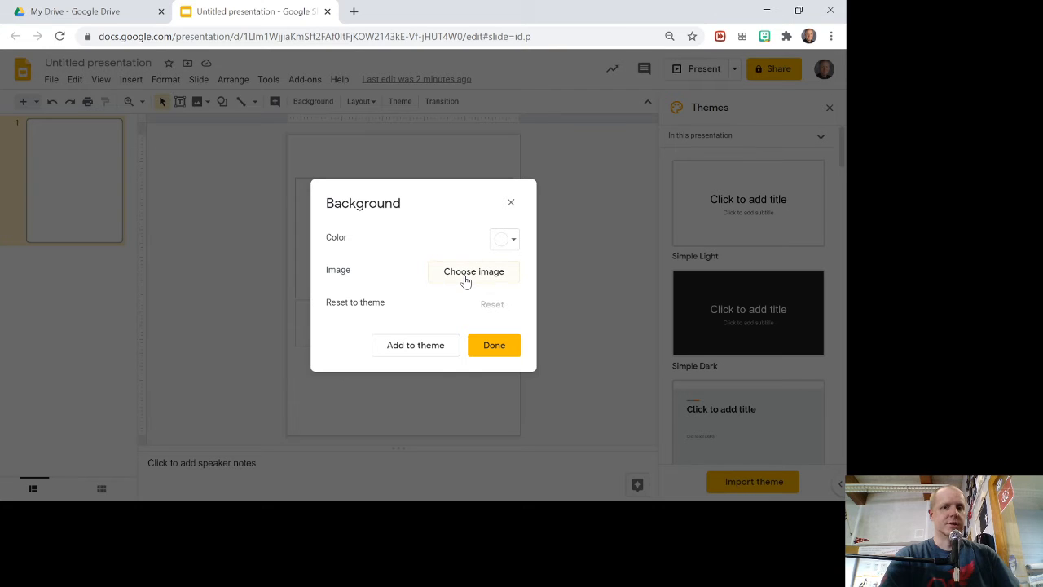
click(473, 270)
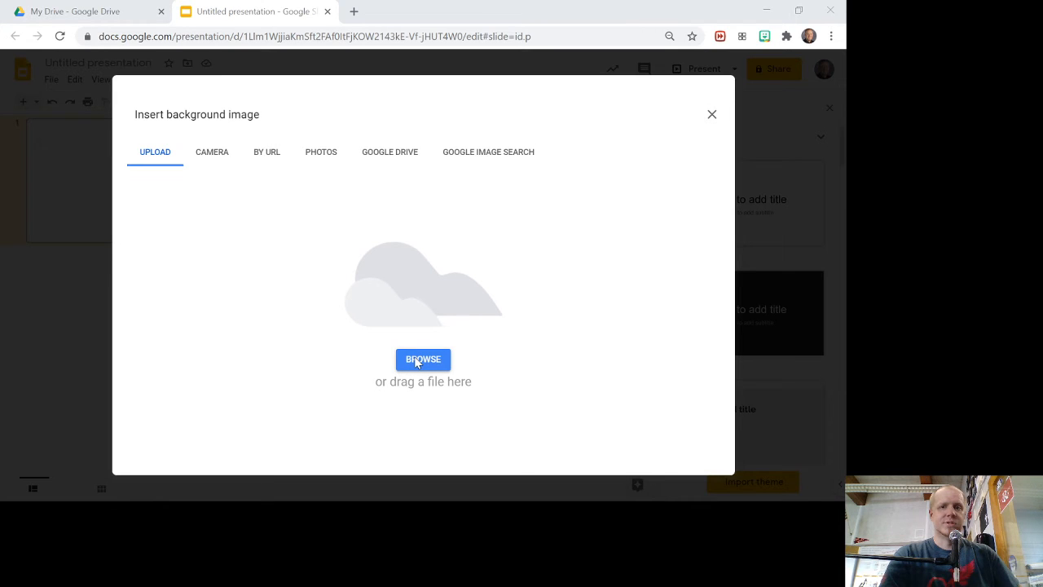
mouse_move(101, 124)
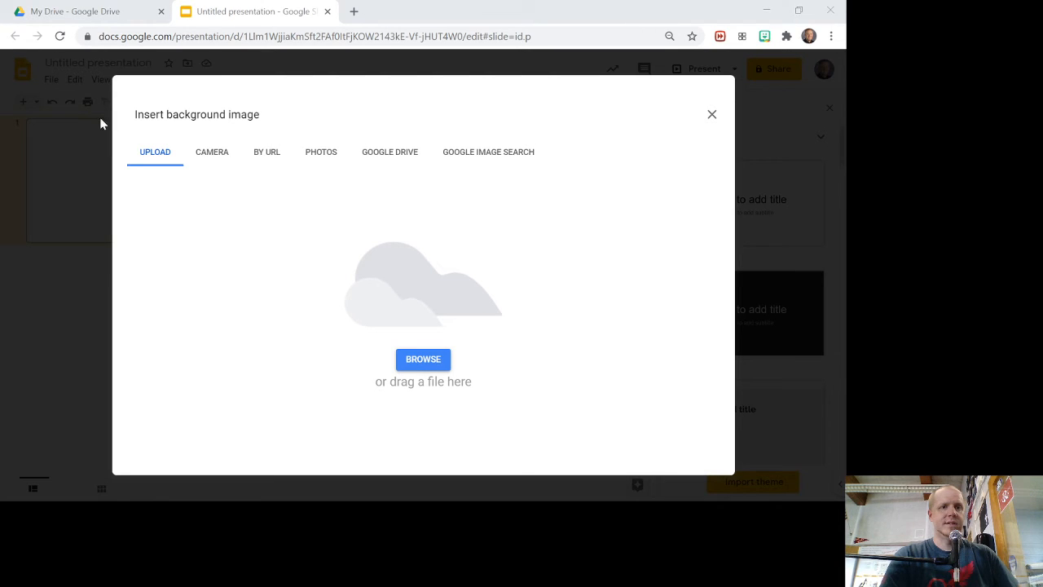
mouse_move(208, 150)
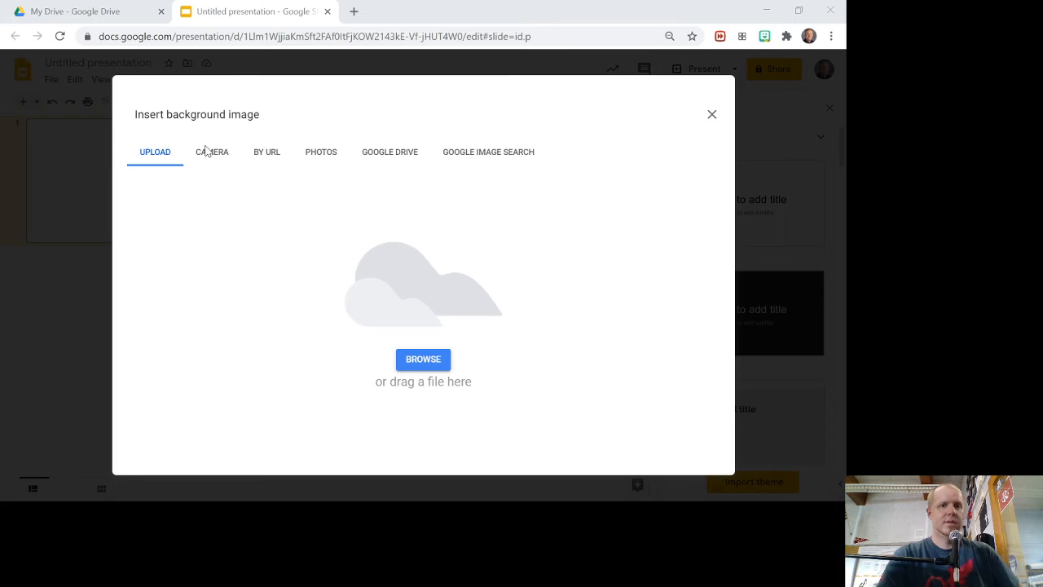
click(424, 358)
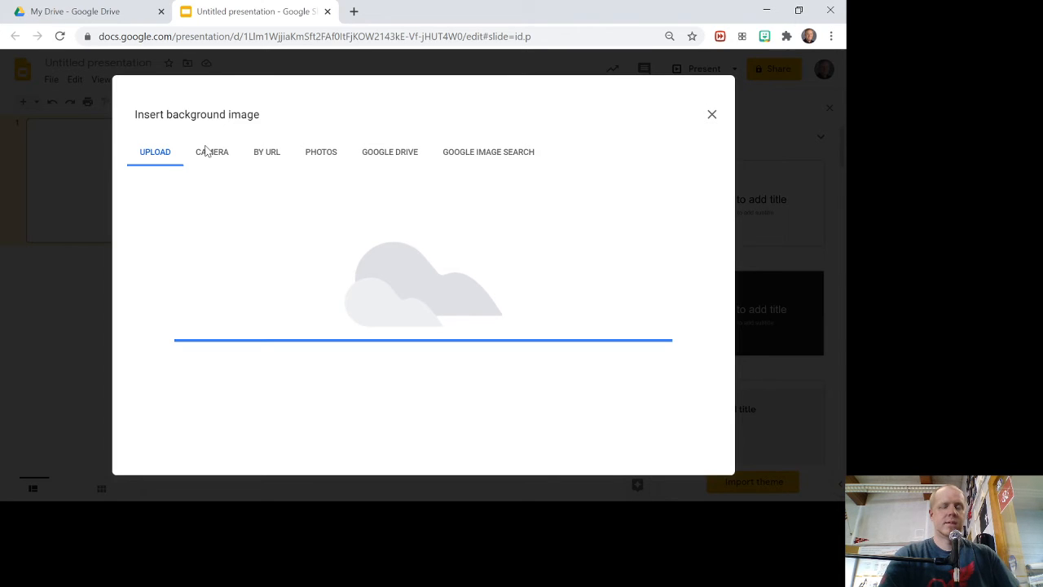
click(711, 114)
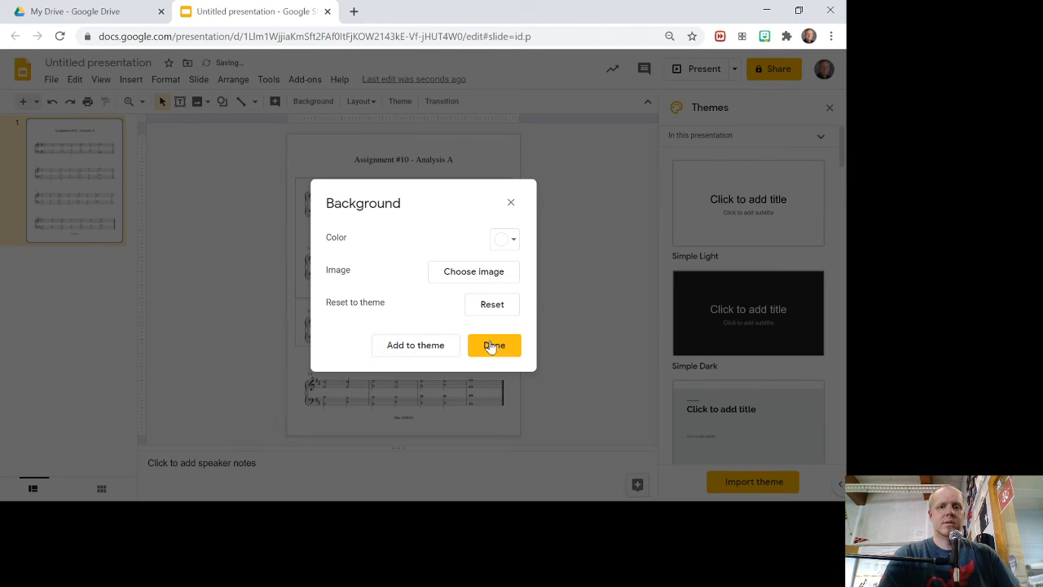
click(492, 346)
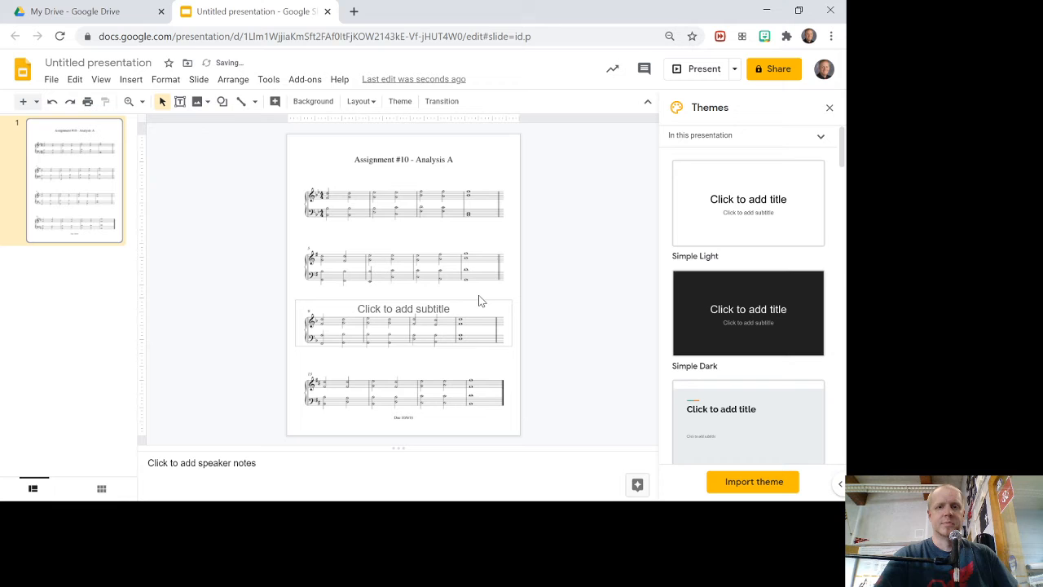
Step: Remove the empty subtitle placeholder and close the Themes sidebar
click(404, 322)
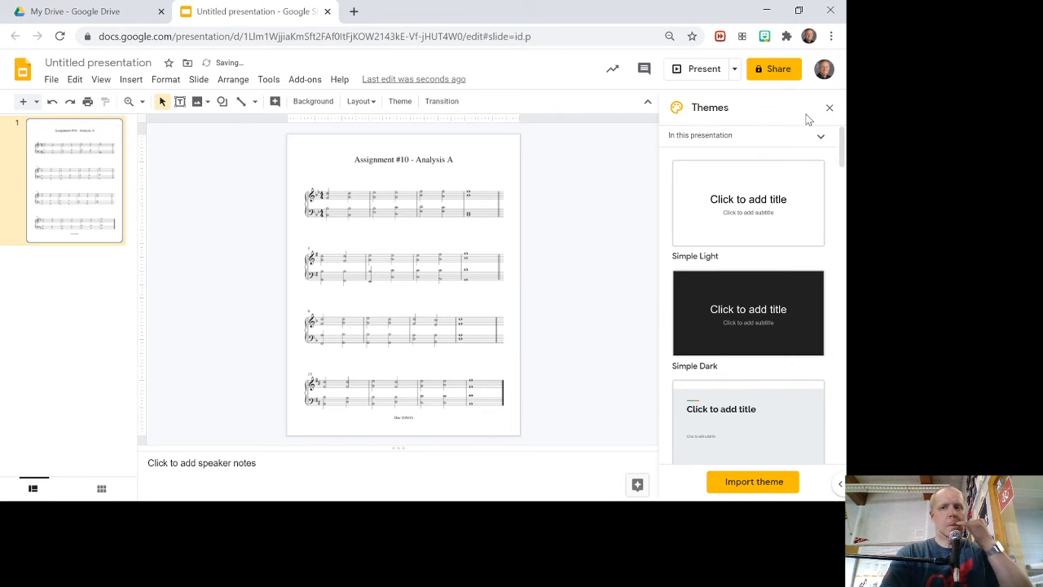
click(830, 108)
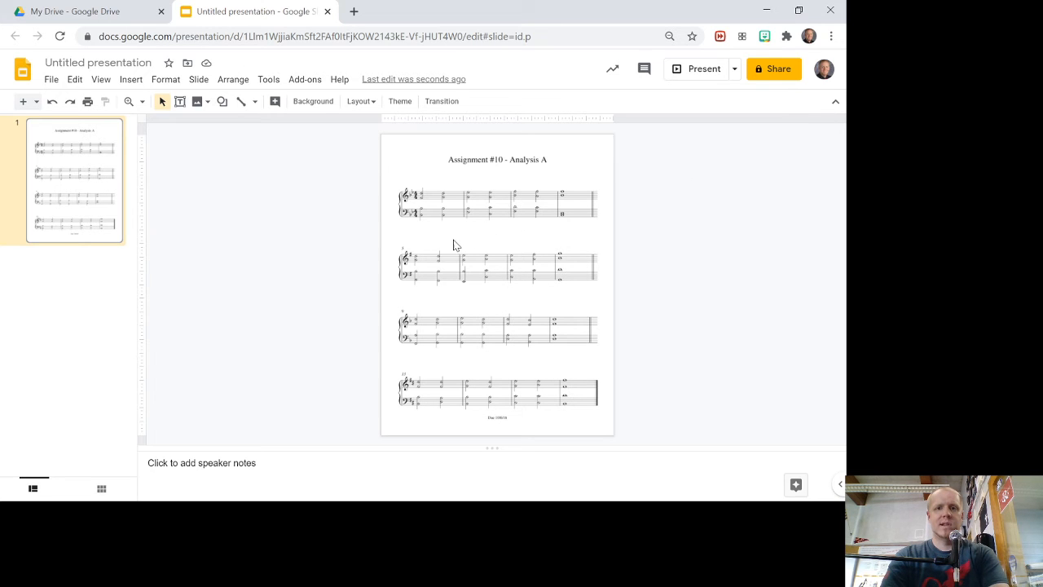
mouse_move(590, 166)
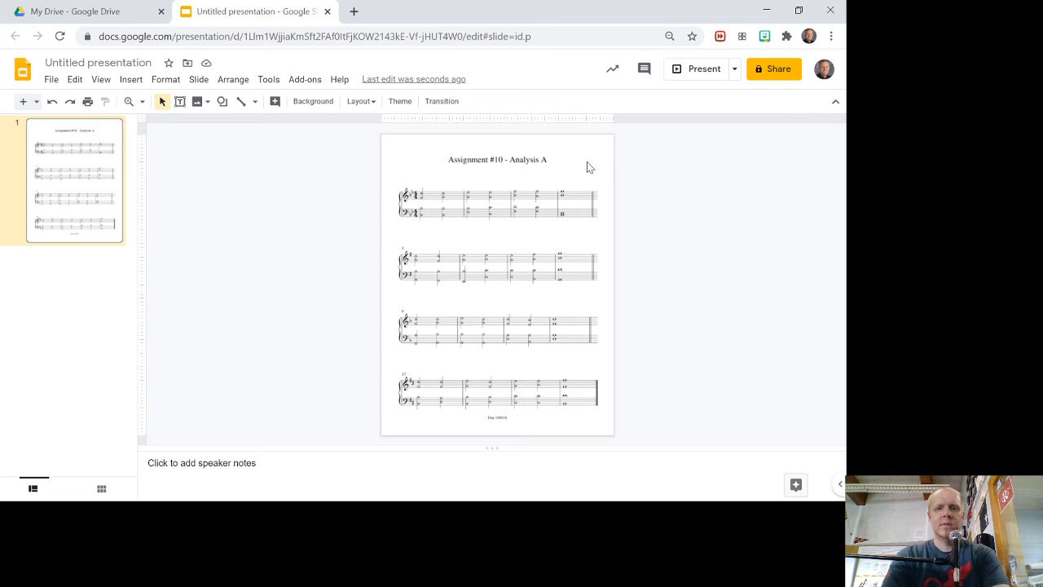
mouse_move(522, 256)
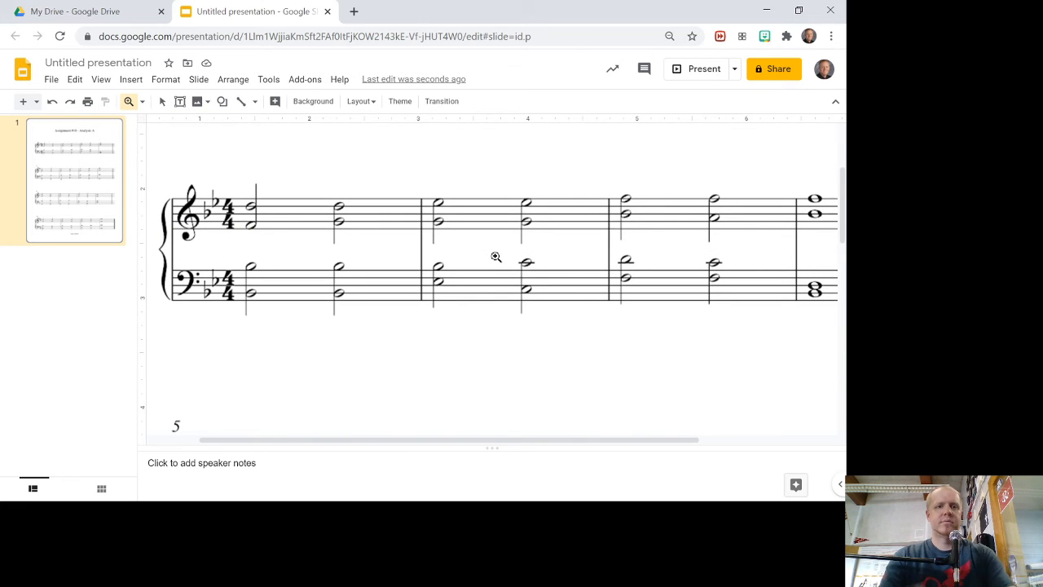
mouse_move(221, 146)
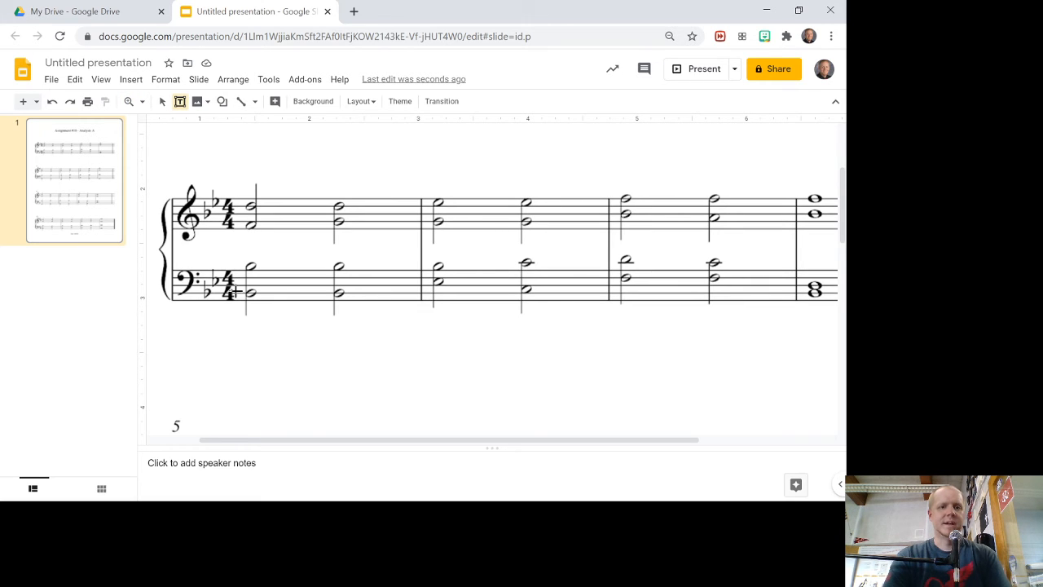
Step: Draw a small answer box under the first line of music and fill it yellow
drag(222, 329, 274, 378)
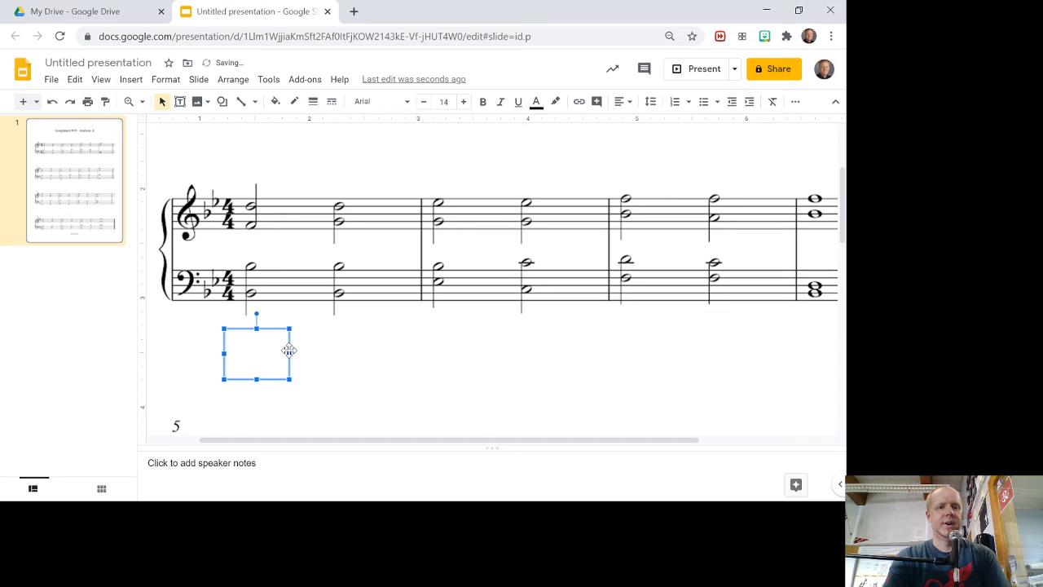
mouse_move(253, 357)
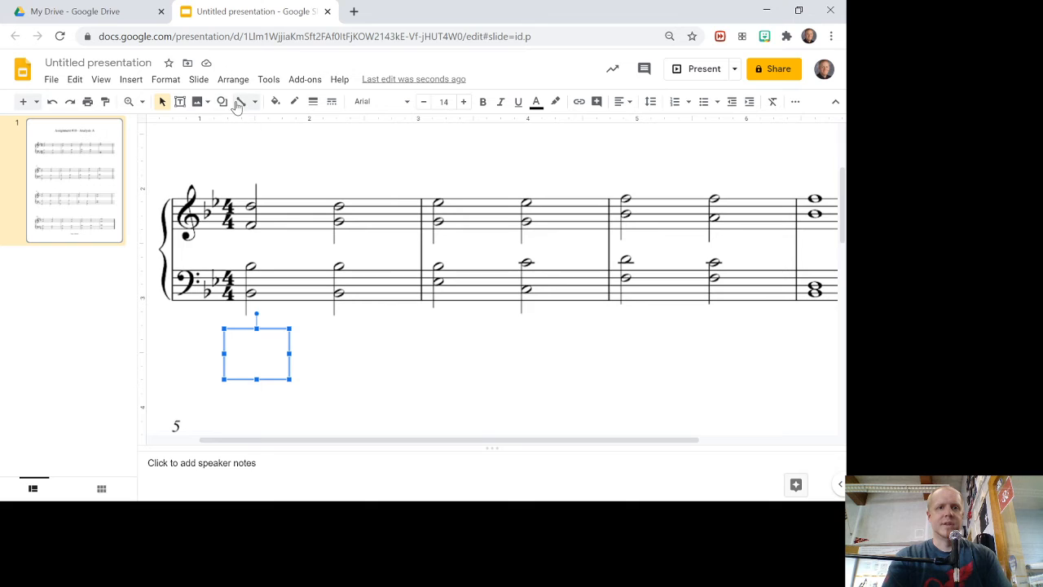
click(275, 101)
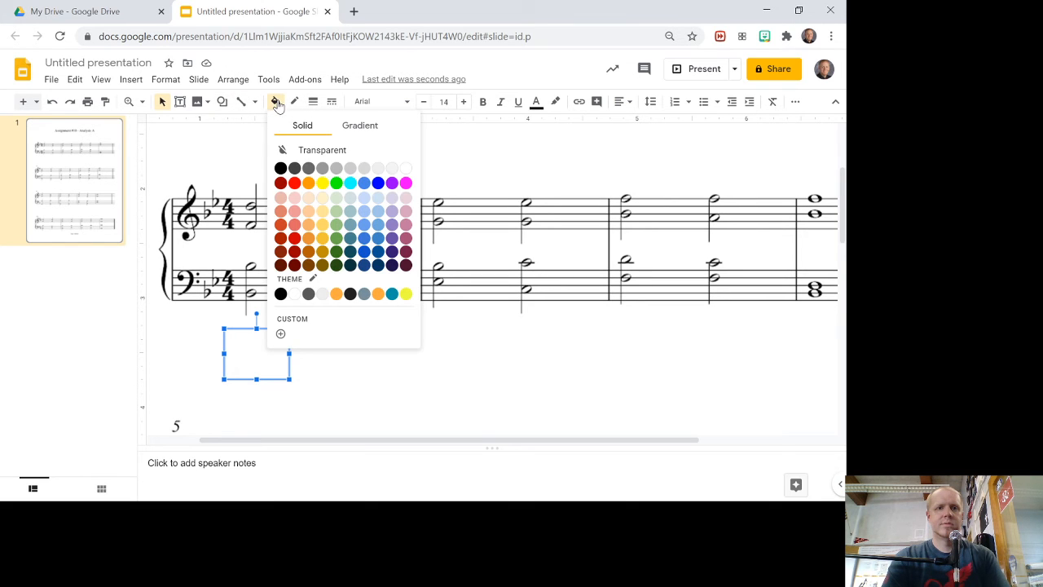
click(323, 182)
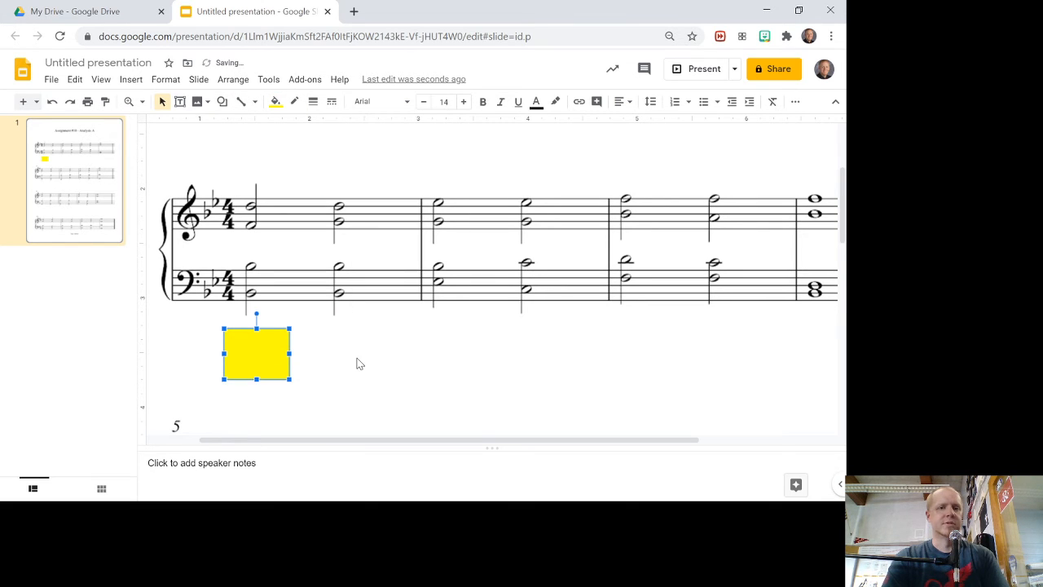
click(362, 363)
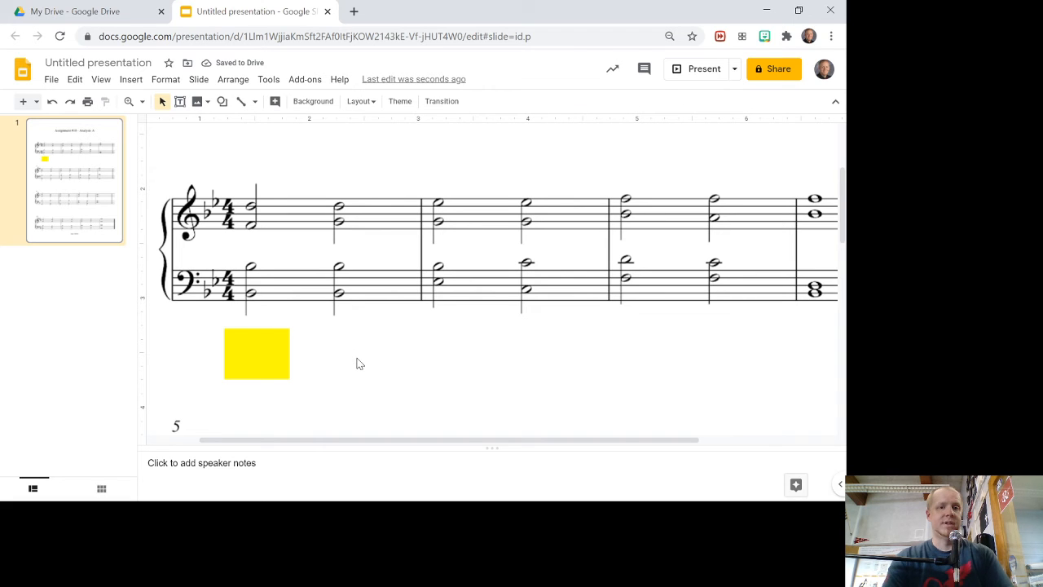
Step: Give the yellow box a black border colour
click(256, 352)
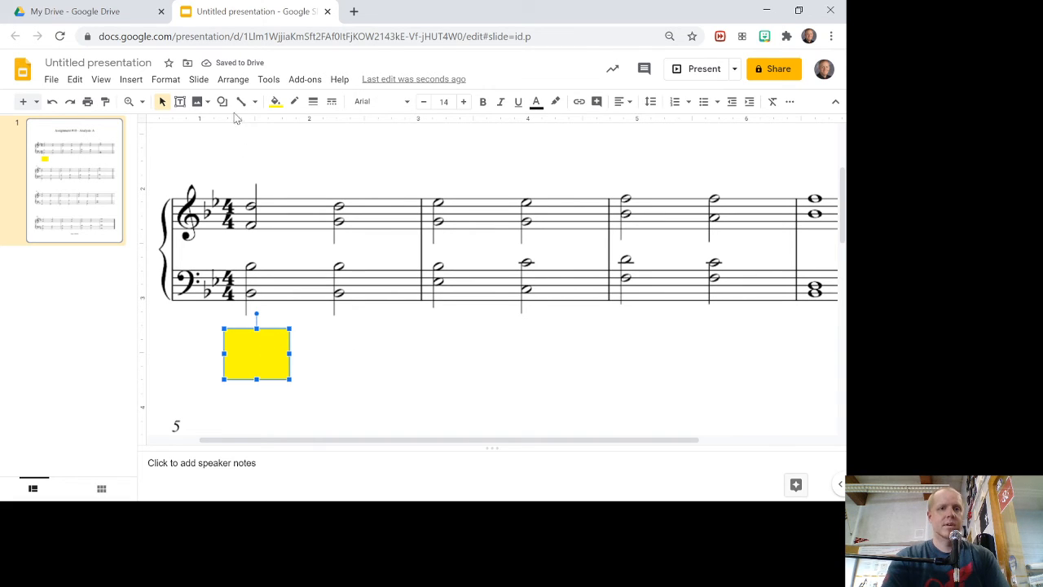
mouse_move(313, 101)
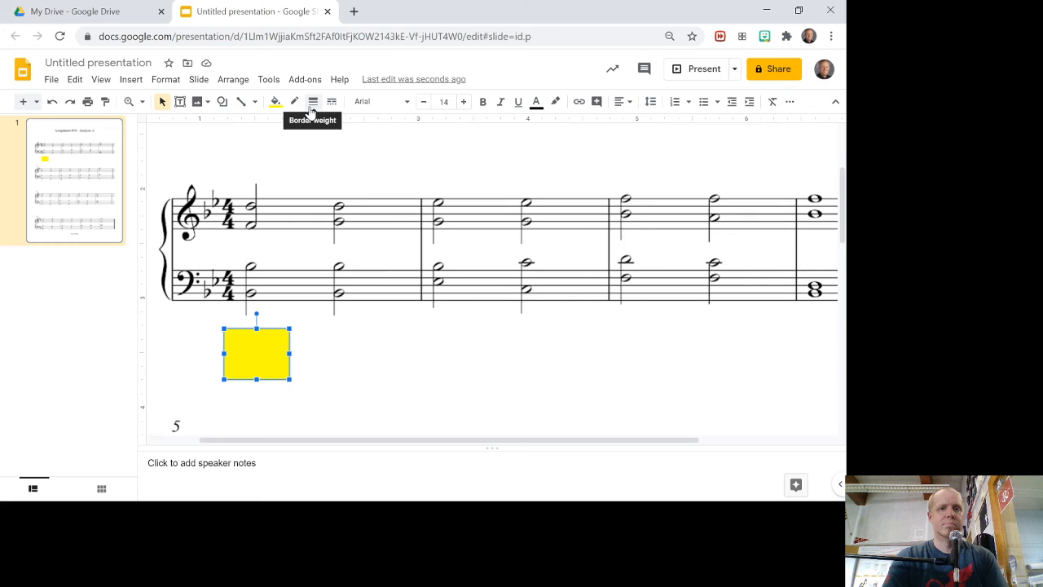
click(295, 101)
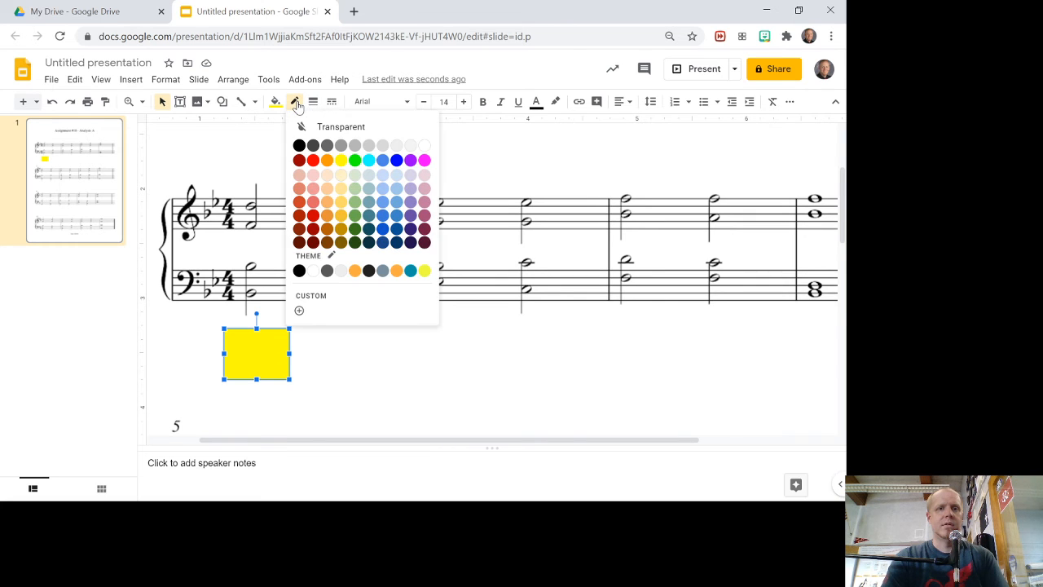
click(346, 379)
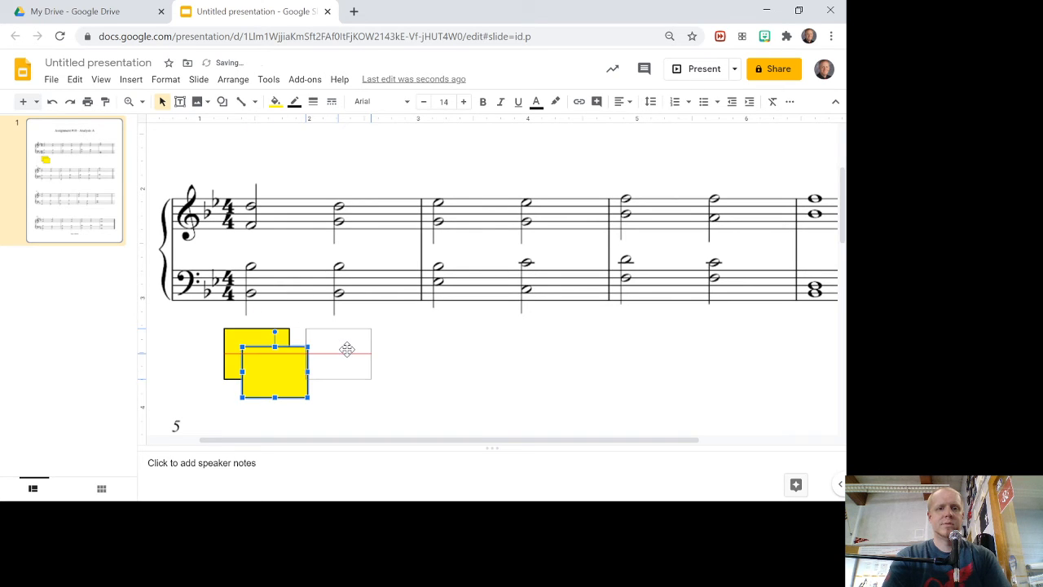
Step: Alt-drag copies of the yellow box to form a row of seven aligned on the guides
drag(274, 367, 337, 353)
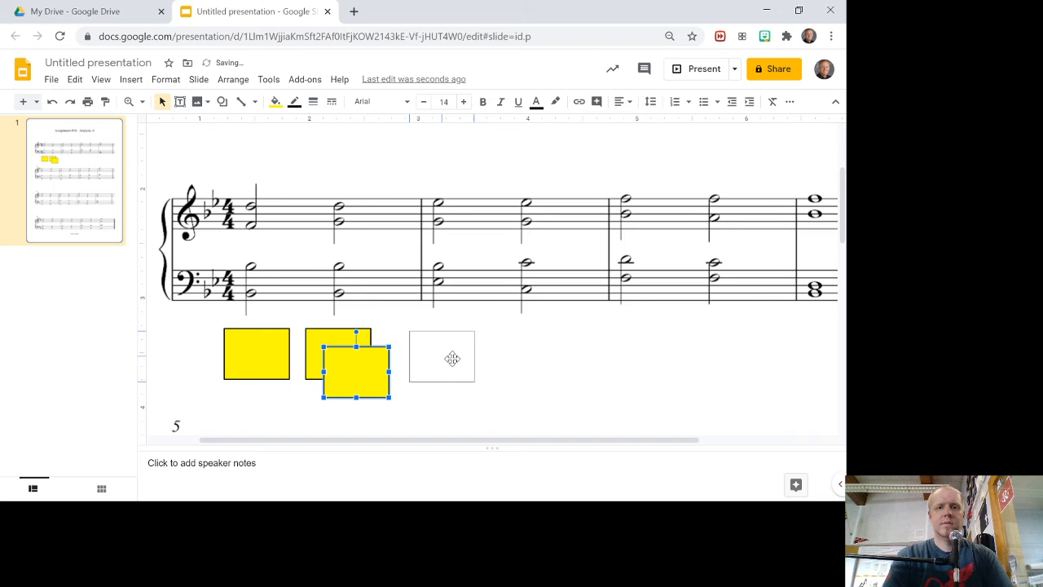
drag(350, 362, 442, 353)
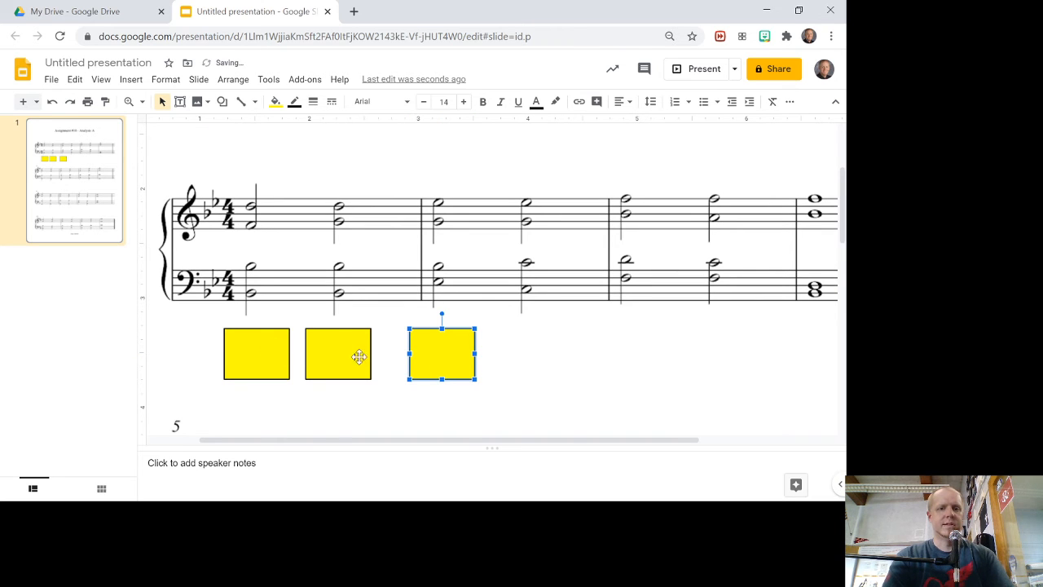
drag(441, 352, 375, 391)
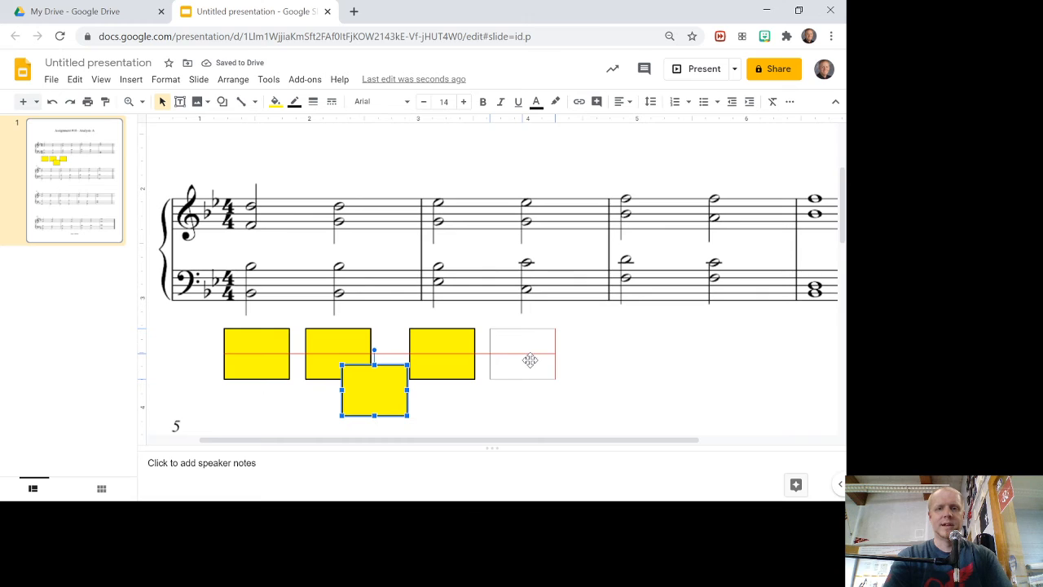
drag(375, 391, 529, 354)
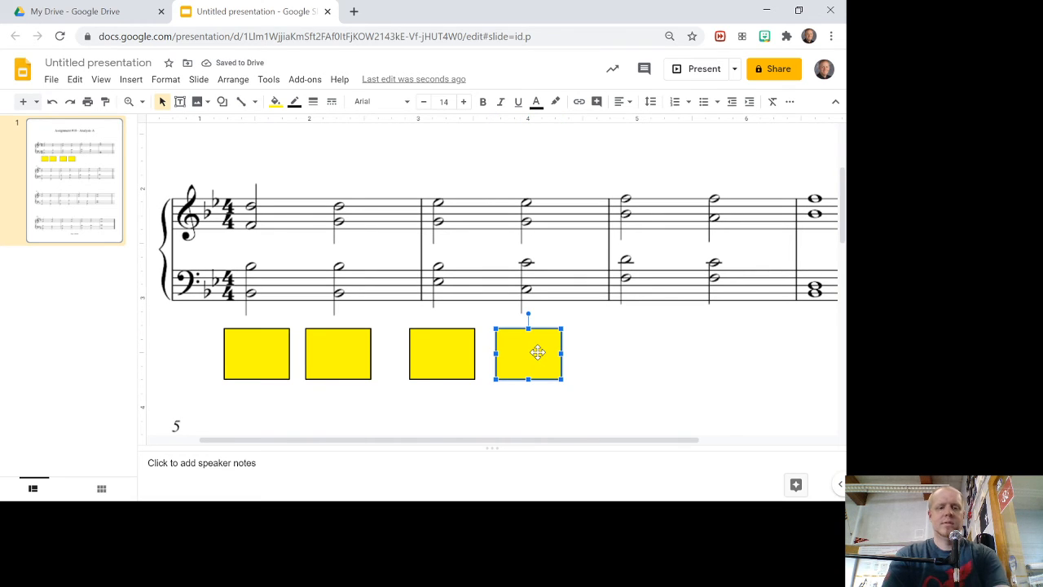
drag(528, 353, 392, 408)
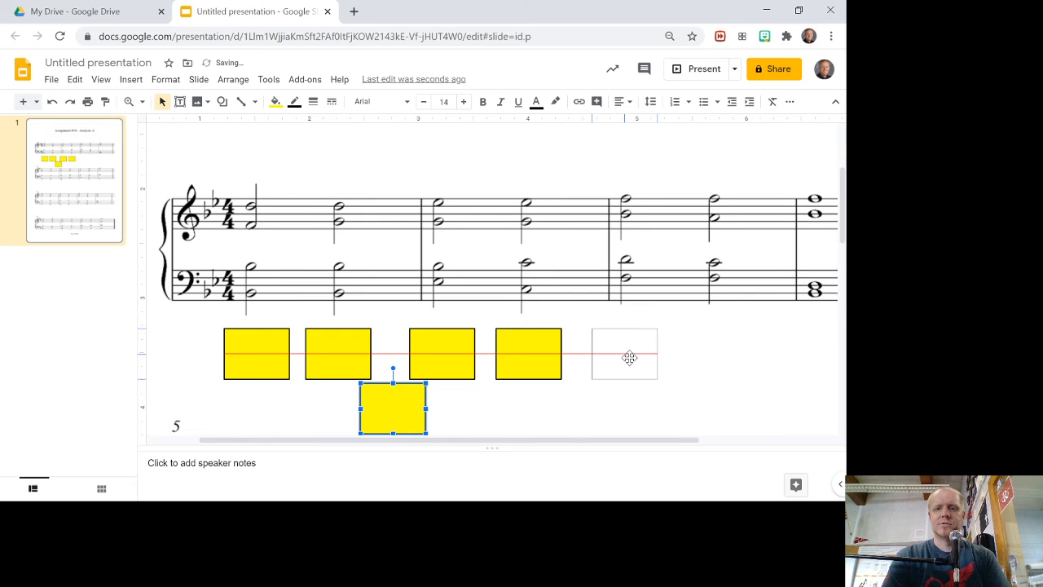
drag(393, 408, 628, 353)
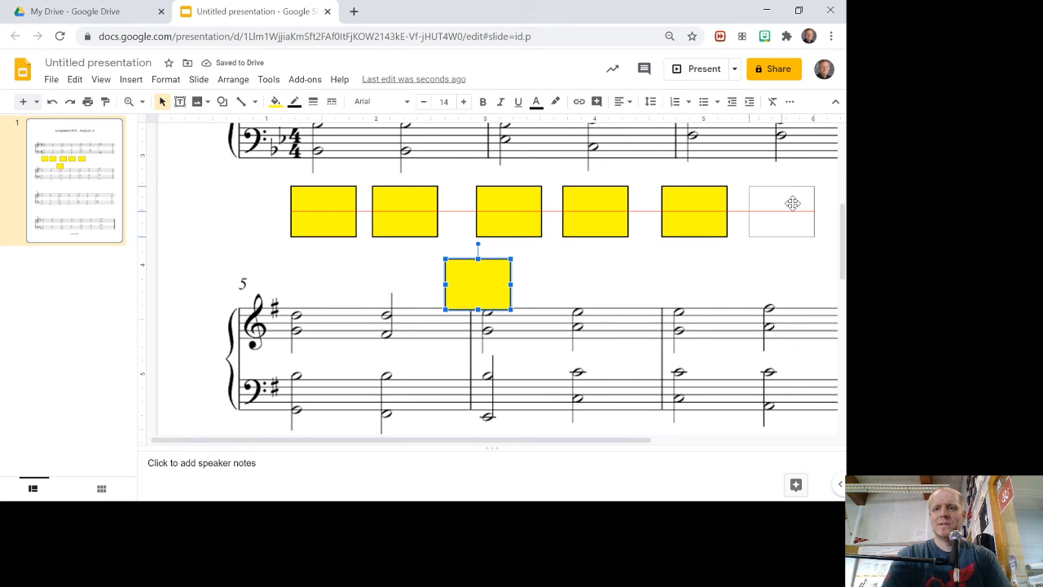
drag(478, 284, 780, 212)
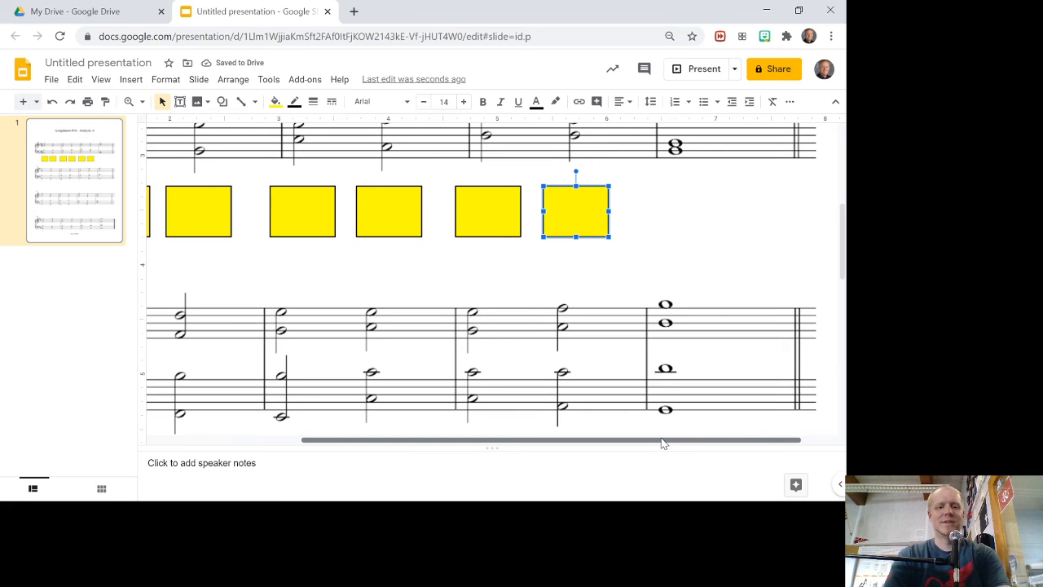
drag(576, 210, 290, 299)
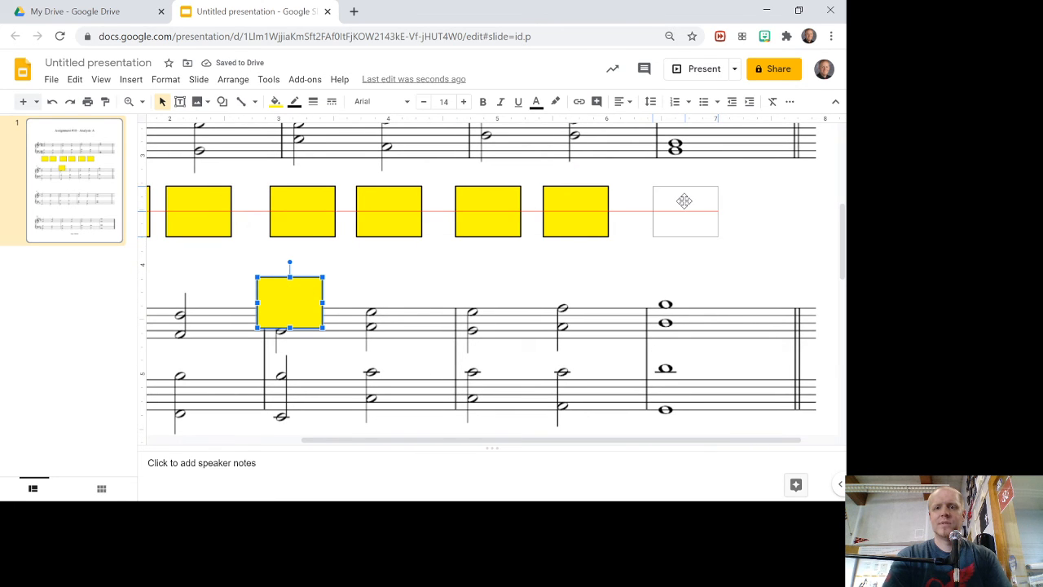
drag(290, 300, 679, 211)
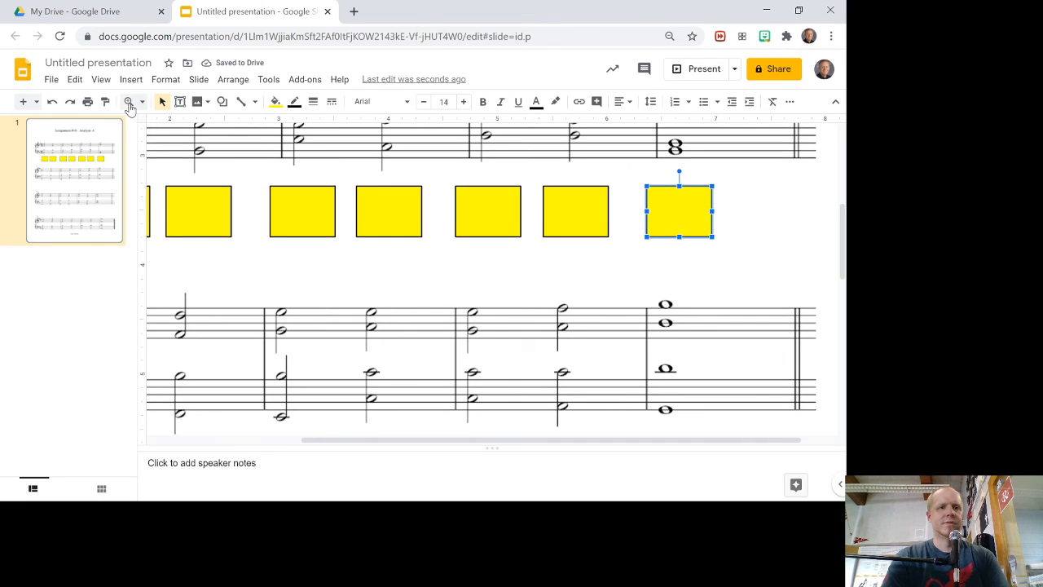
Step: Zoom to Fit and deselect the box to view the full row of answer boxes
click(129, 101)
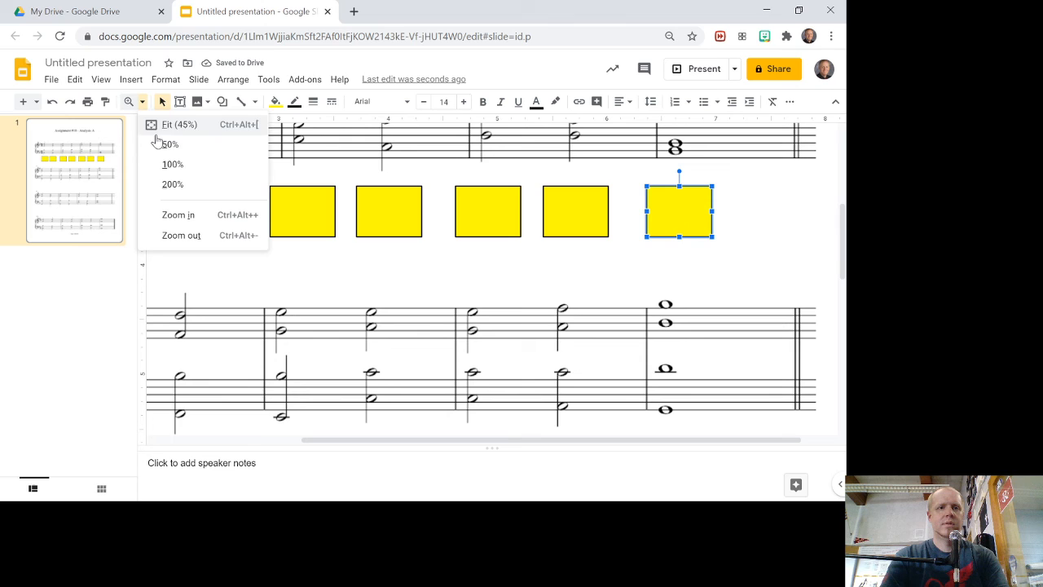
click(168, 123)
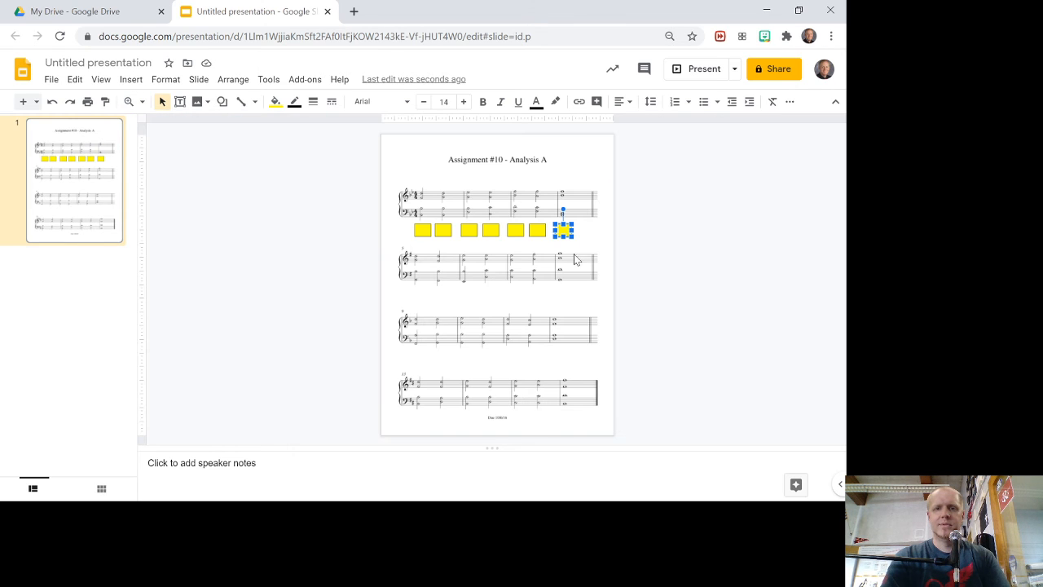
click(431, 246)
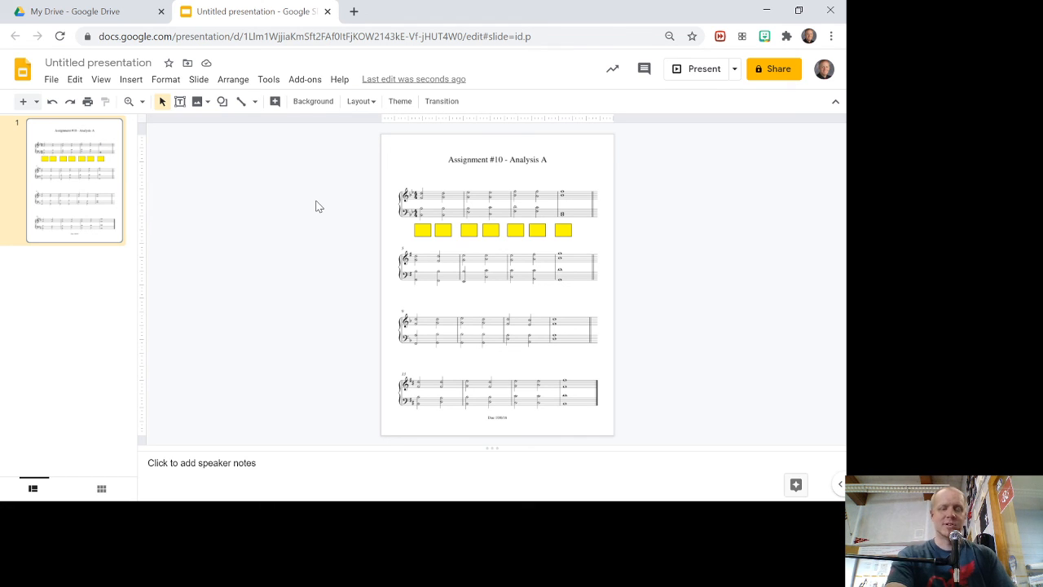
mouse_move(306, 225)
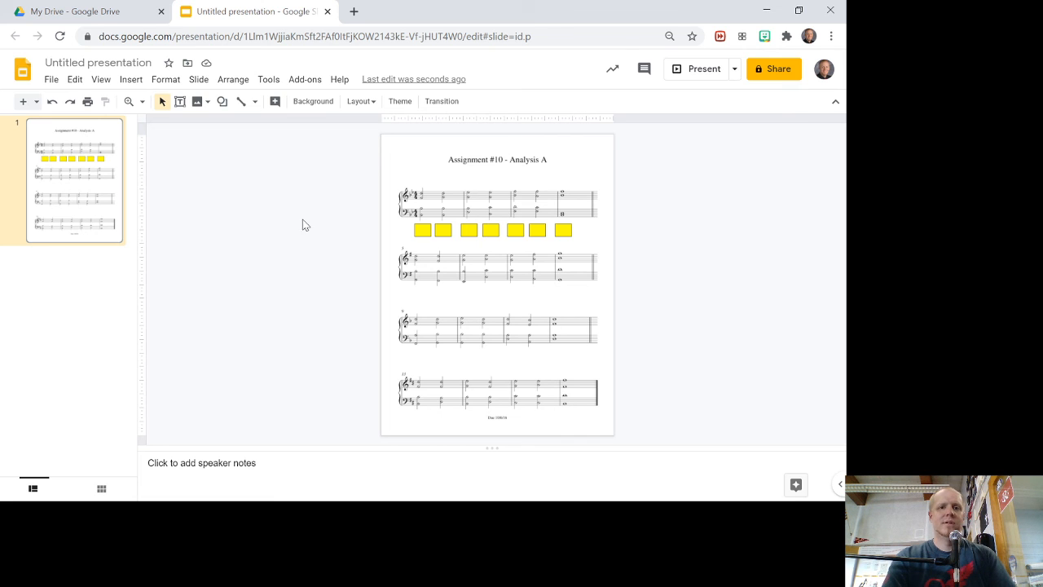
mouse_move(302, 241)
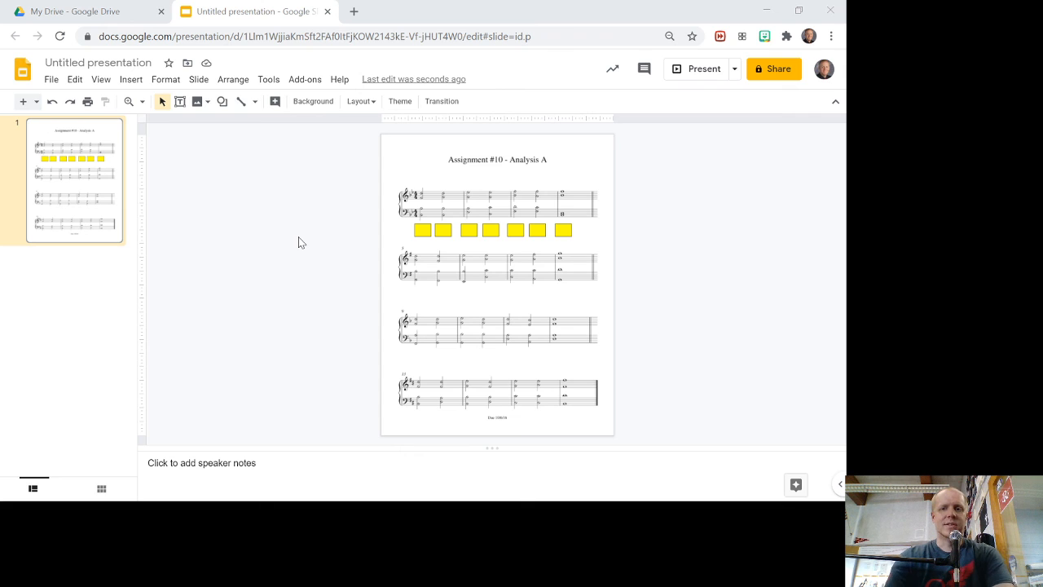
mouse_move(759, 433)
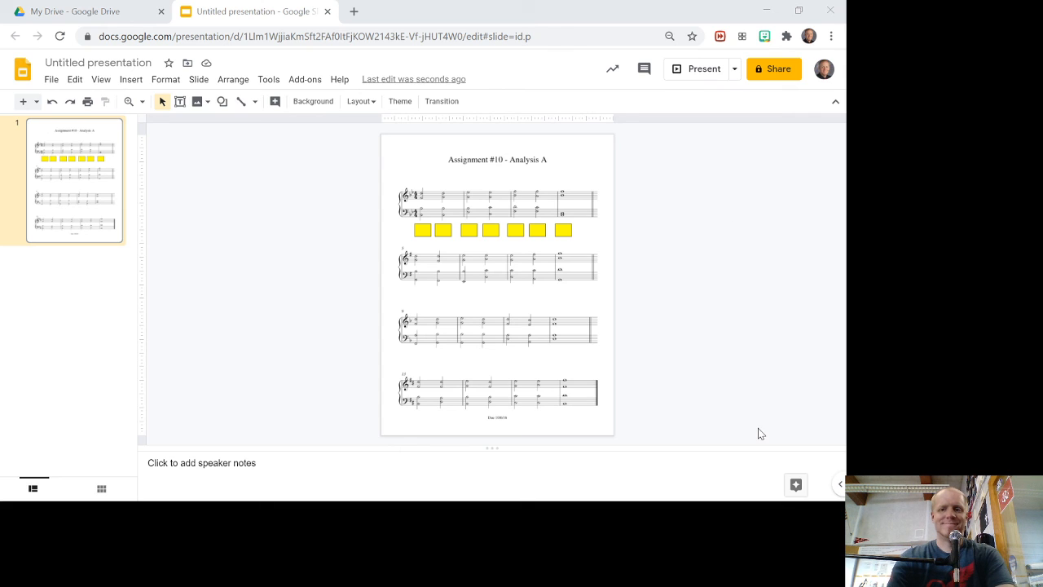